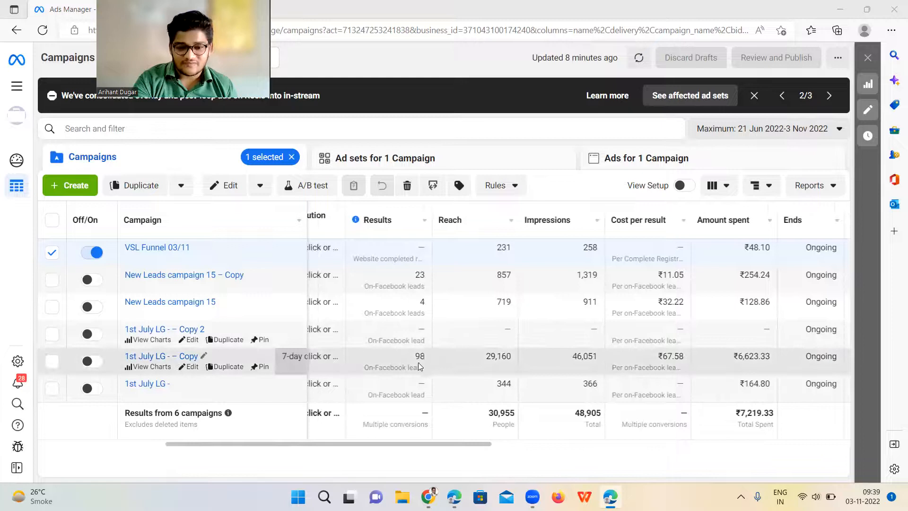
pyautogui.moveTo(658, 383)
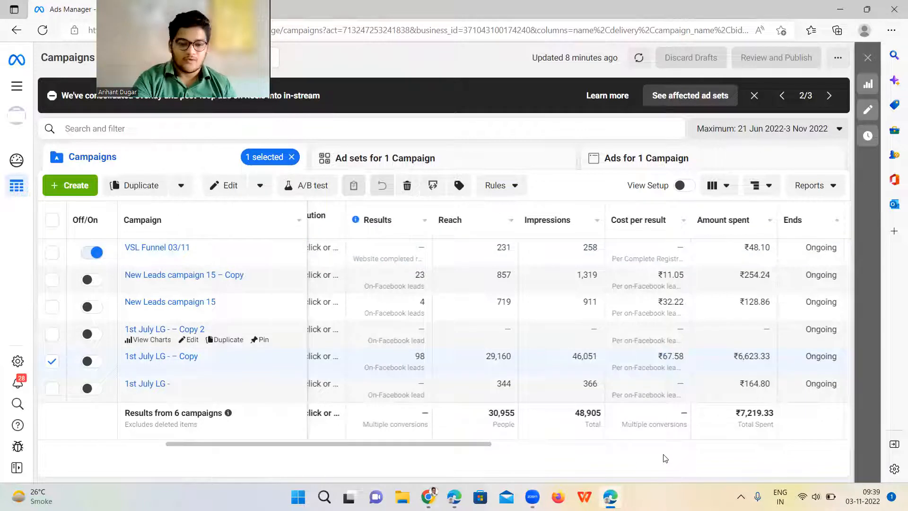
pyautogui.moveTo(164, 383)
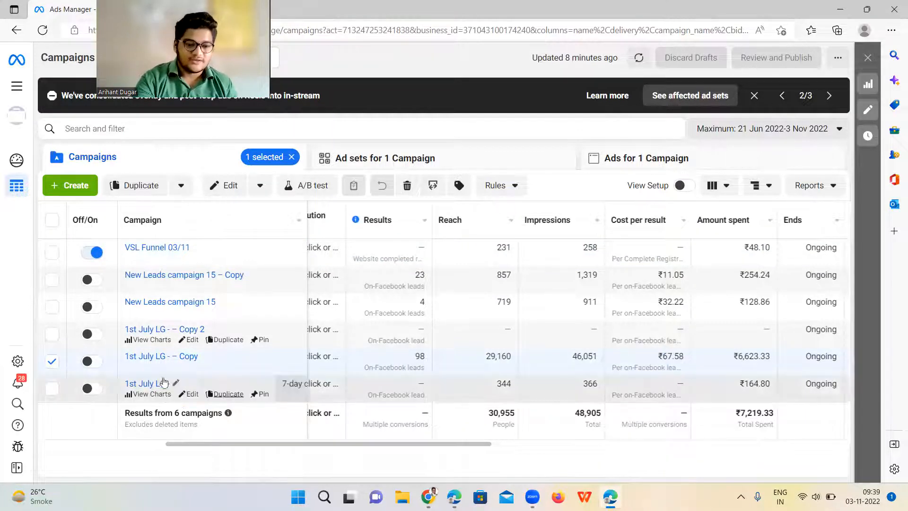
# Start a new Leads-objective campaign and open the 'New Leads campaign' draft in the editor
pyautogui.click(51, 361)
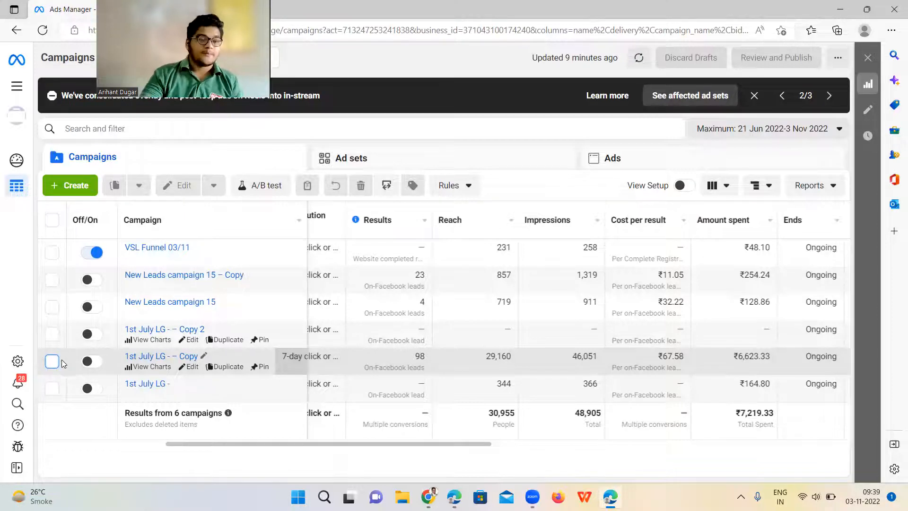
pyautogui.moveTo(104, 388)
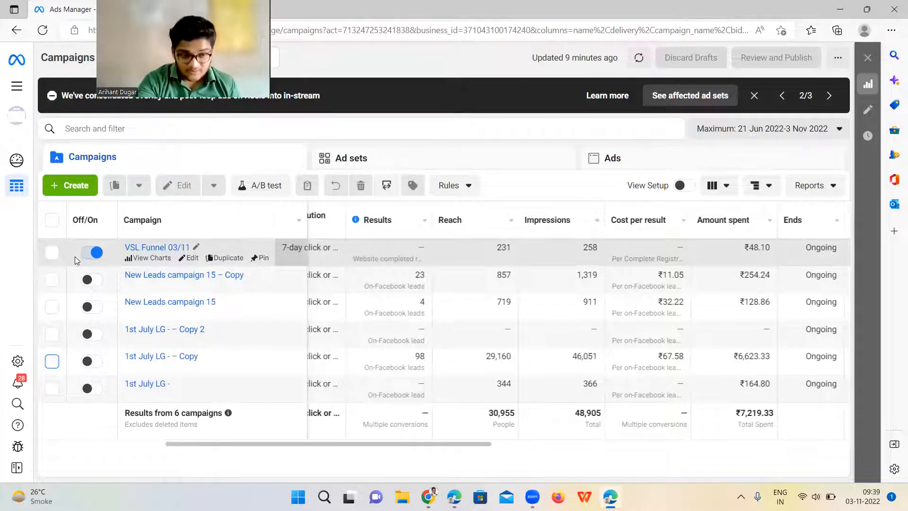
pyautogui.moveTo(93, 252)
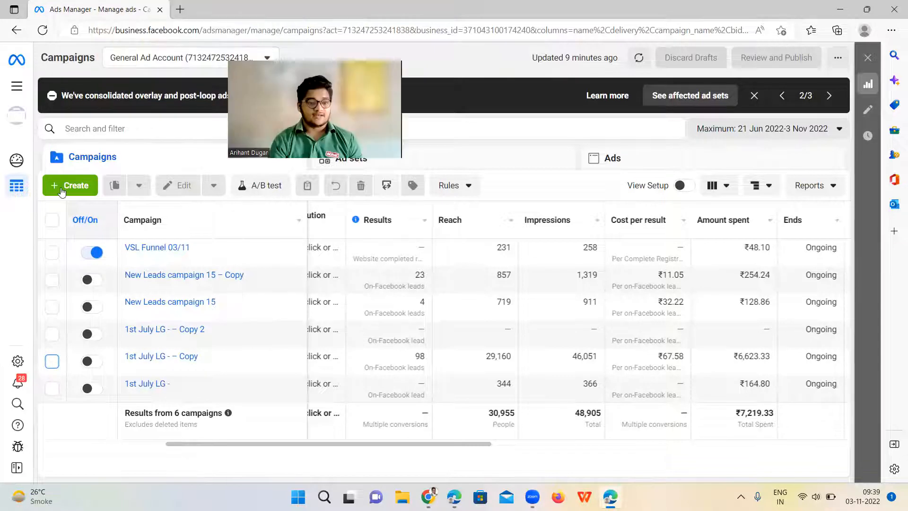
pyautogui.click(70, 185)
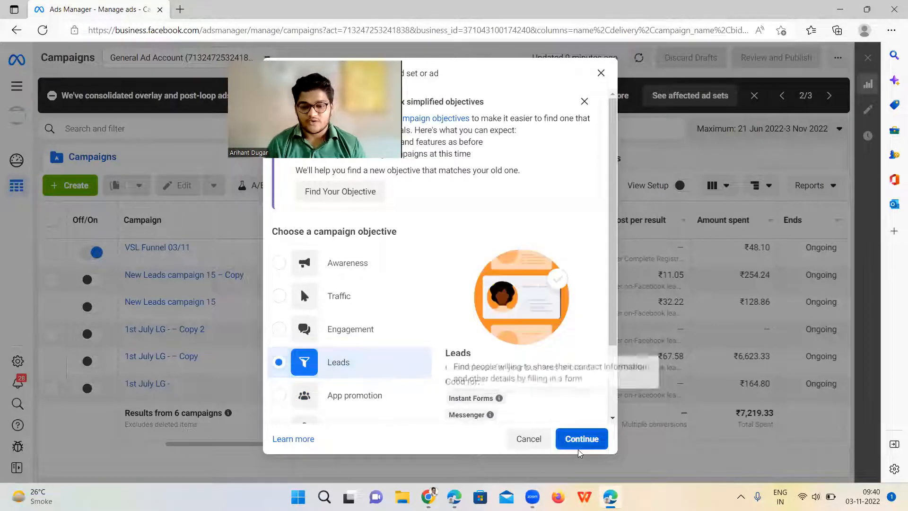
pyautogui.click(582, 439)
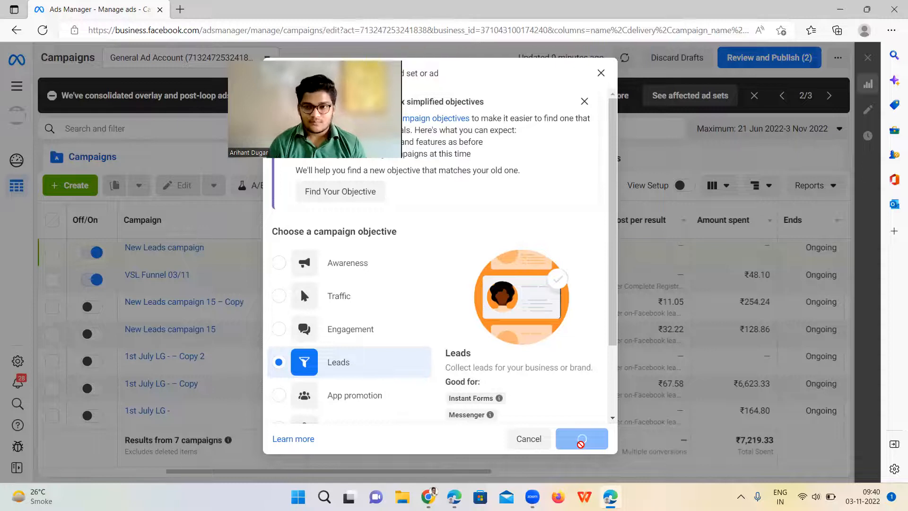
pyautogui.click(582, 438)
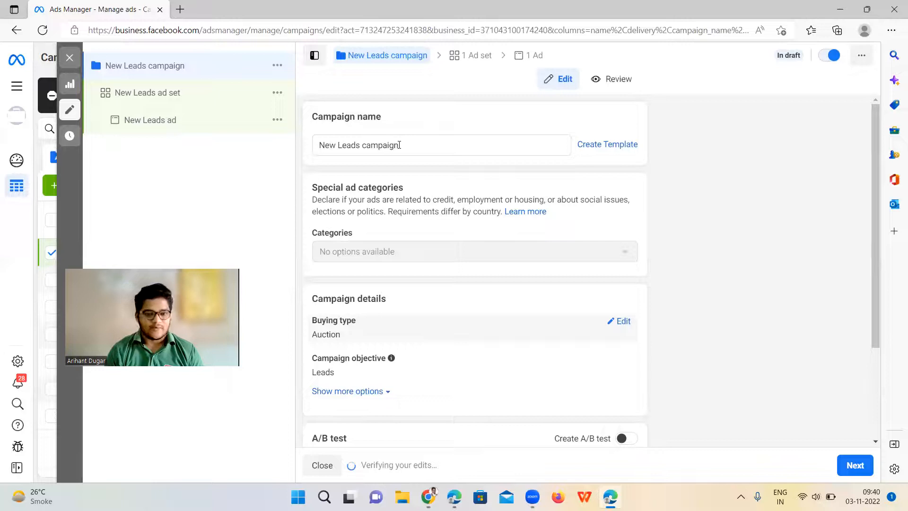
# Rename the draft campaign from 'New Leads campaign' to '03/11 demo camp'
pyautogui.click(441, 145)
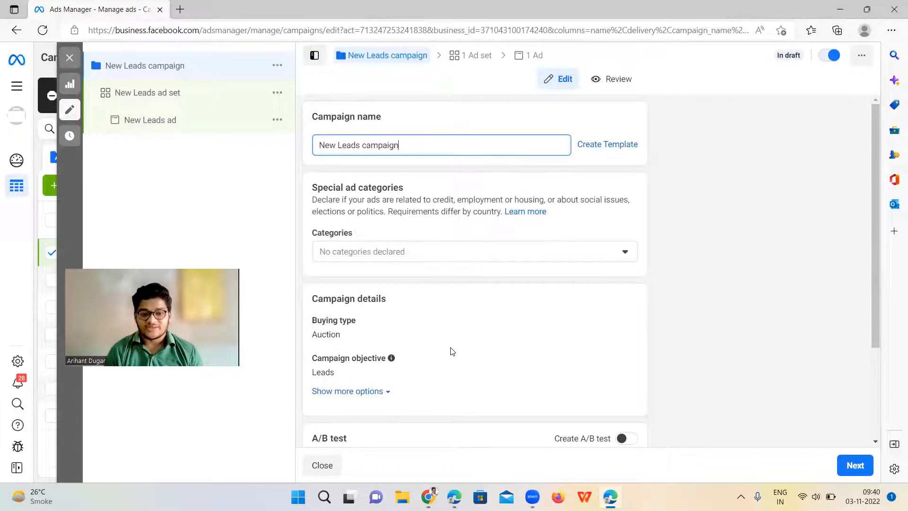
pyautogui.scroll(-3)
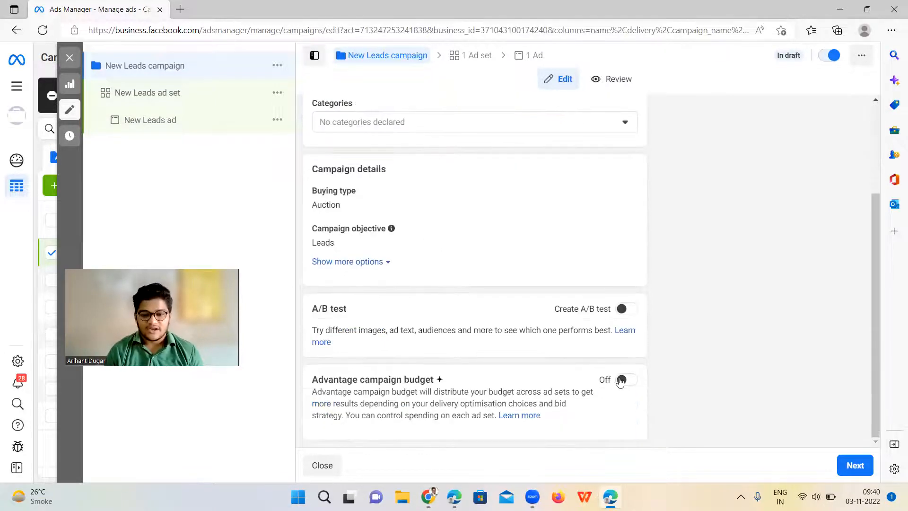
pyautogui.scroll(3)
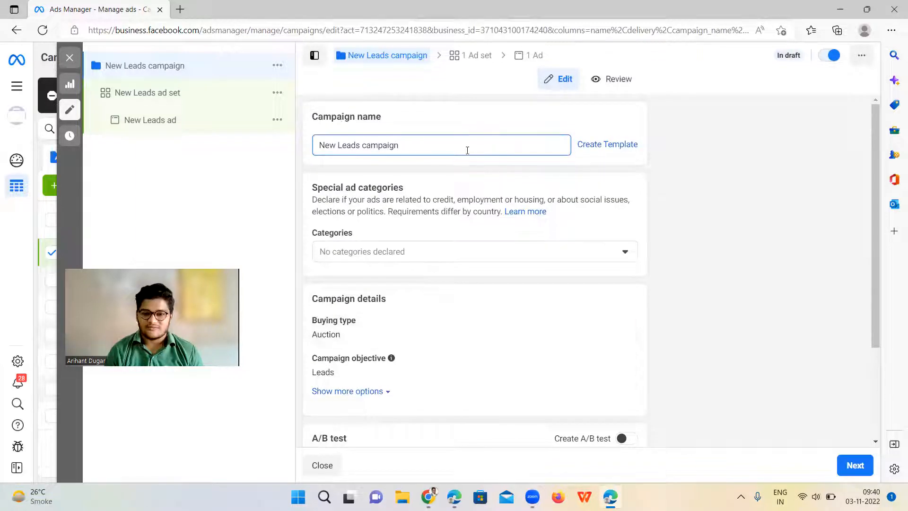
pyautogui.click(442, 144)
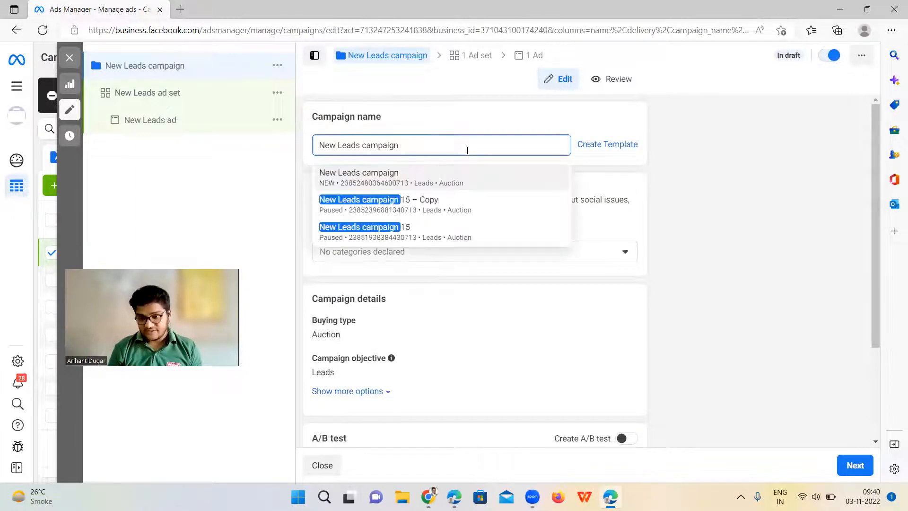
pyautogui.write('0')
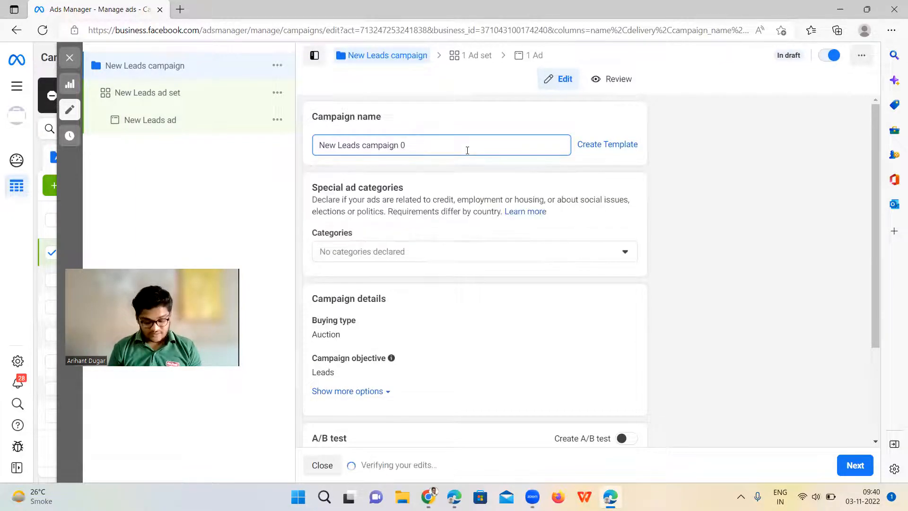
pyautogui.write('3/11')
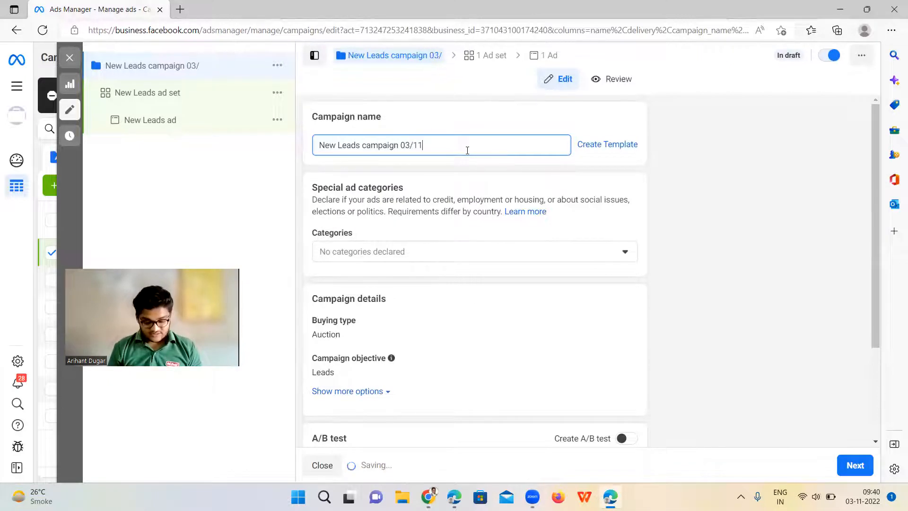
pyautogui.write('demo camp')
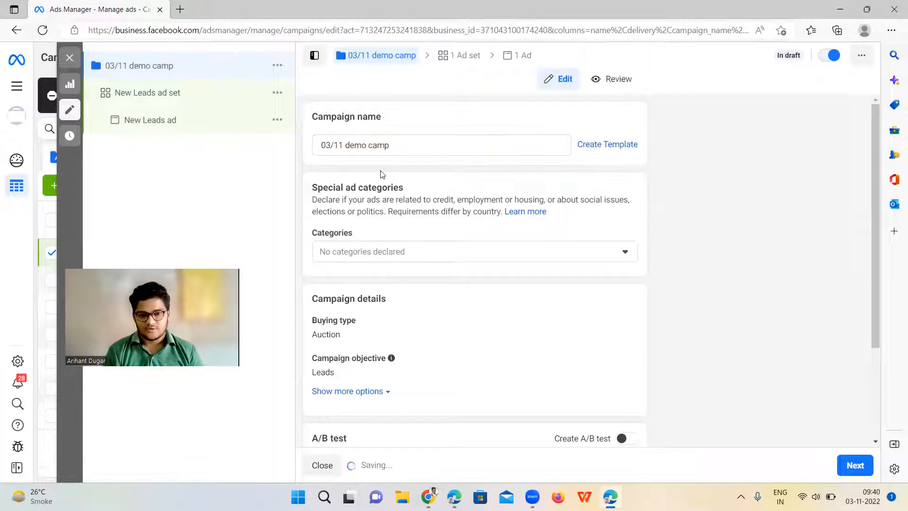
pyautogui.scroll(-3)
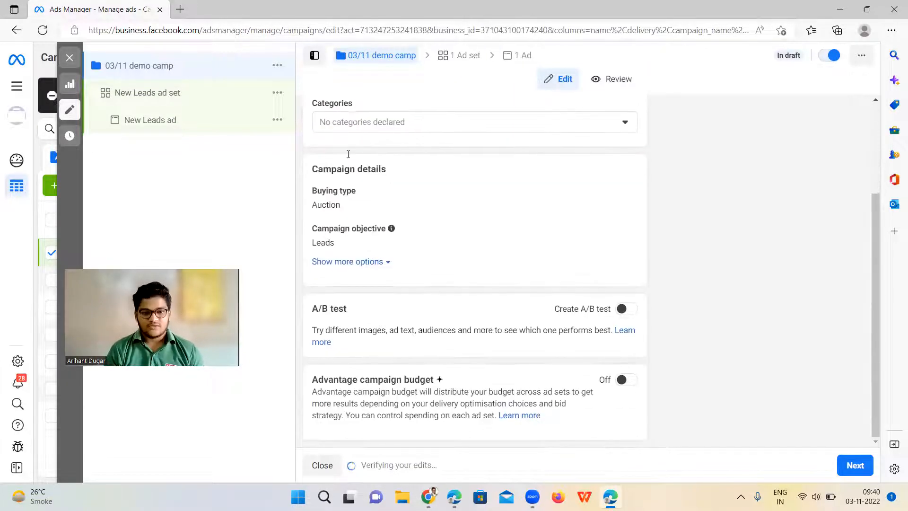
pyautogui.scroll(3)
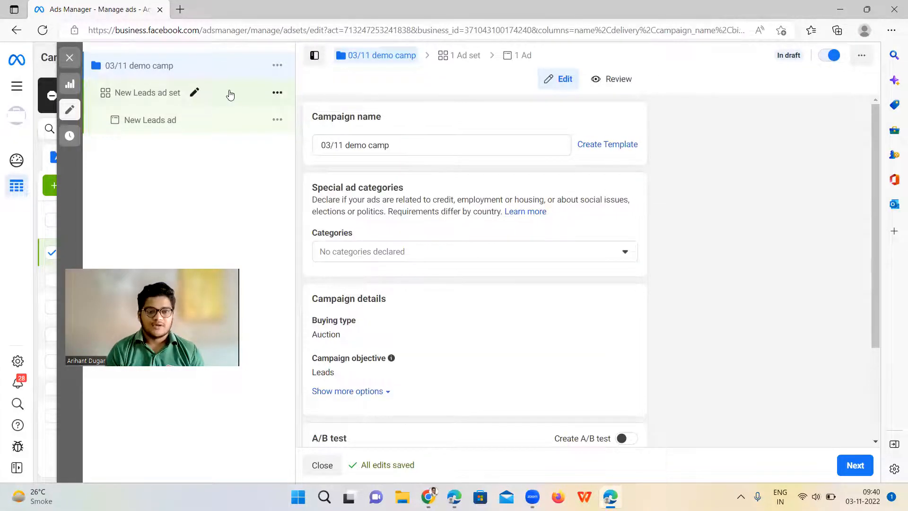
# Open the New Leads ad set and review its Instant Forms, AD Technical page and ₹800 budget
pyautogui.click(146, 92)
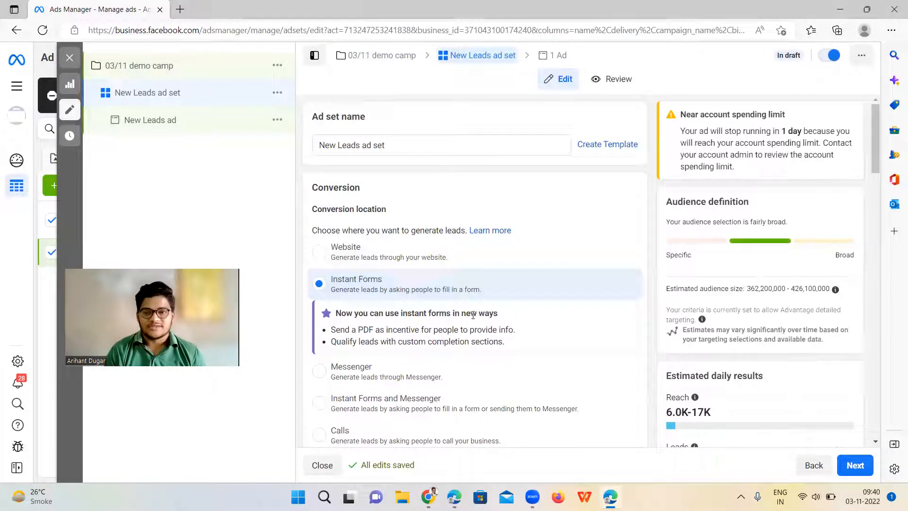
pyautogui.moveTo(562, 302)
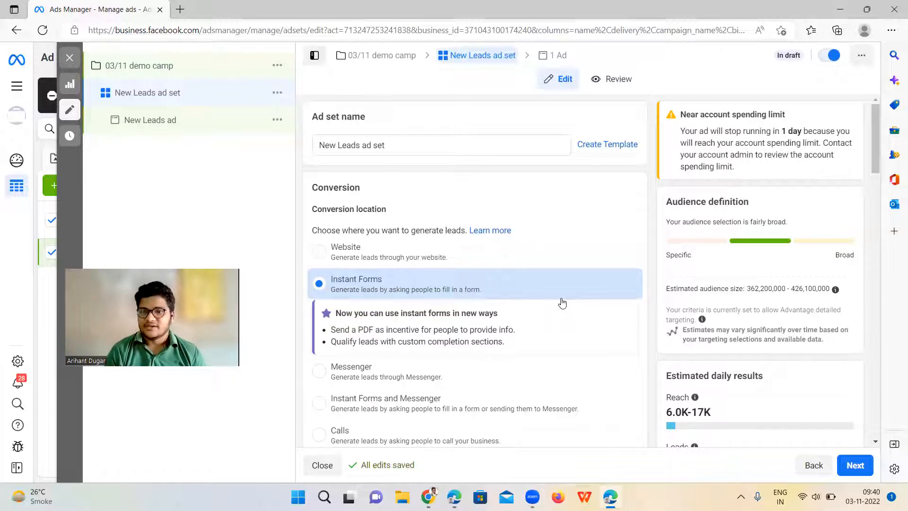
pyautogui.scroll(-3)
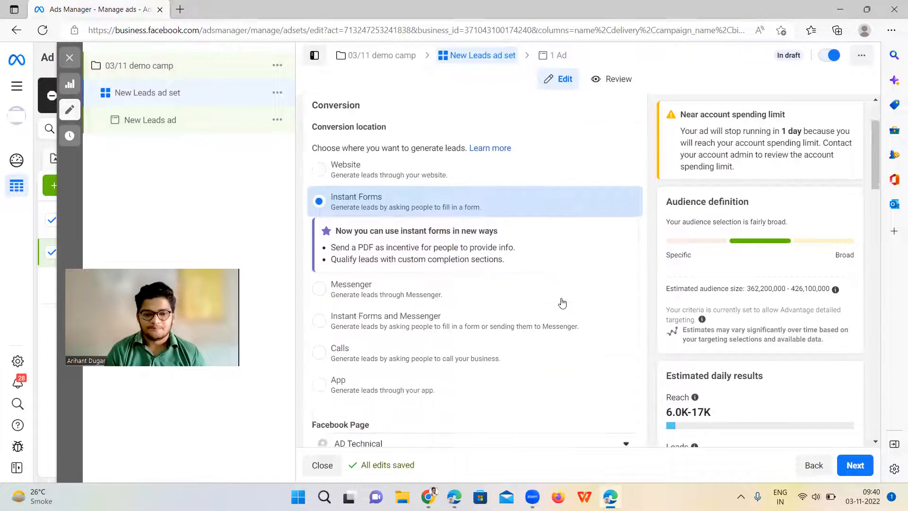
pyautogui.scroll(-3)
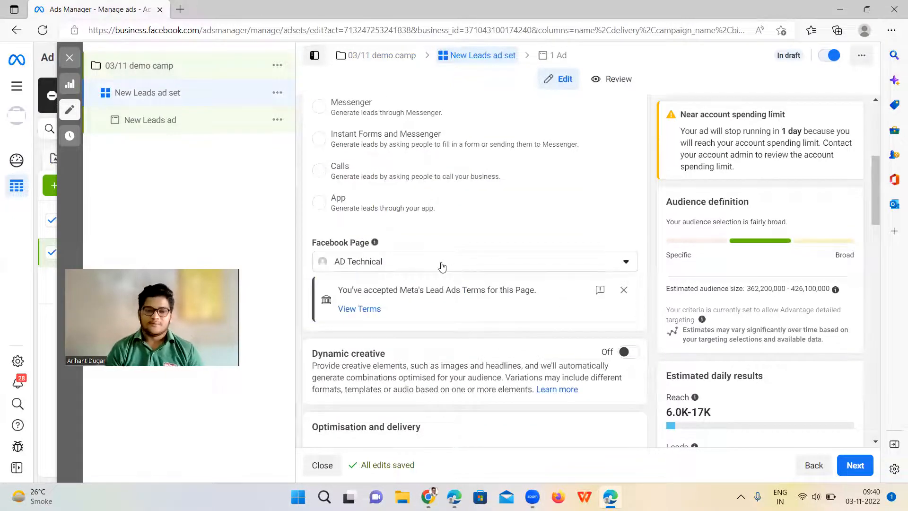
pyautogui.scroll(3)
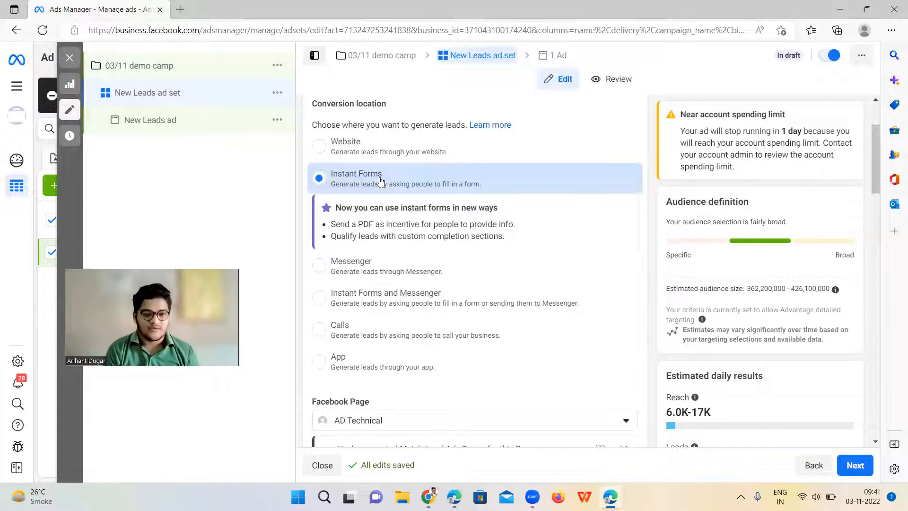
pyautogui.scroll(-3)
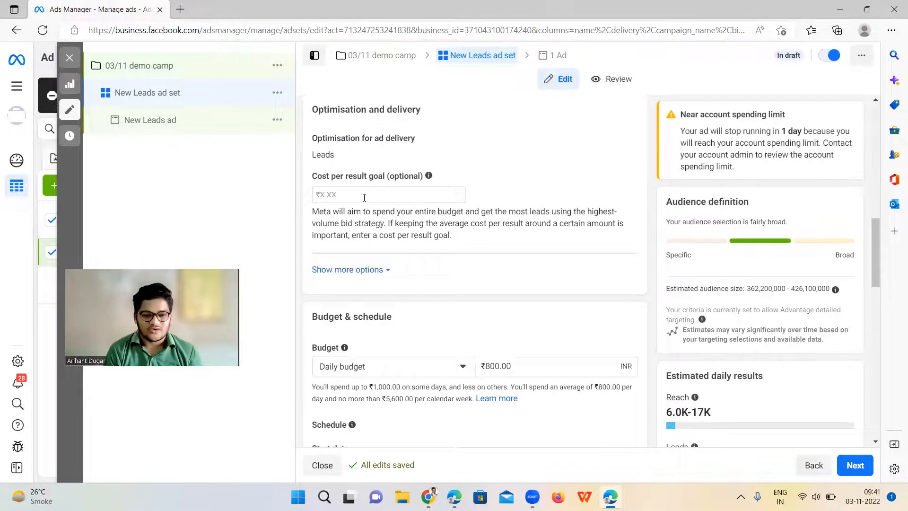
# Change the ad set's daily budget from ₹800 to ₹1,000
pyautogui.scroll(-3)
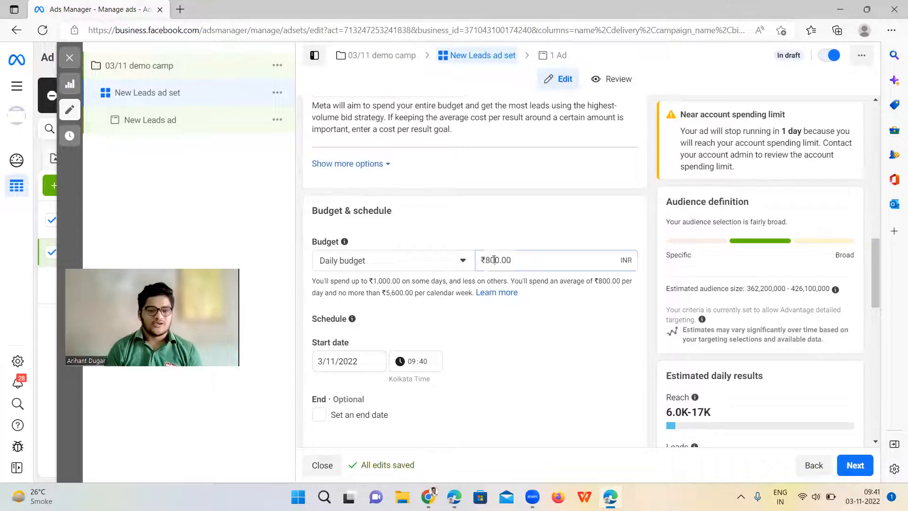
pyautogui.tripleClick(496, 261)
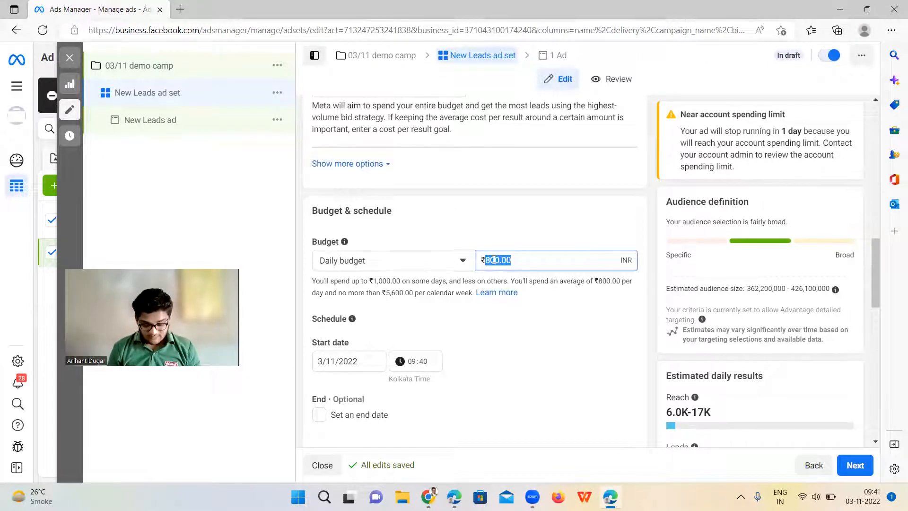
pyautogui.write('500')
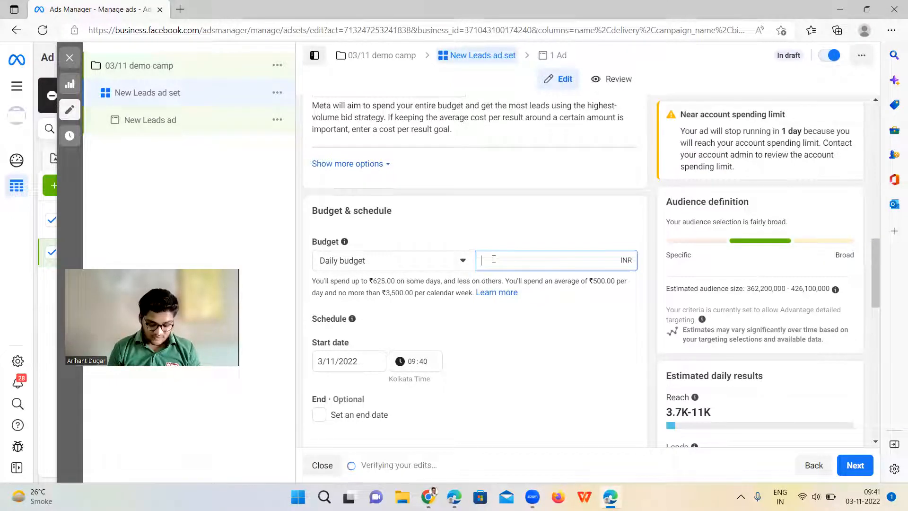
pyautogui.write('1')
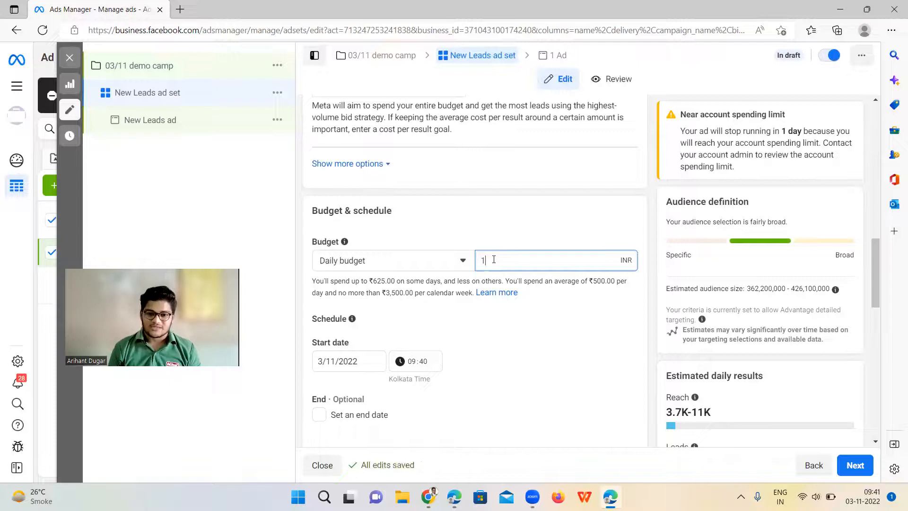
pyautogui.press('Backspace')
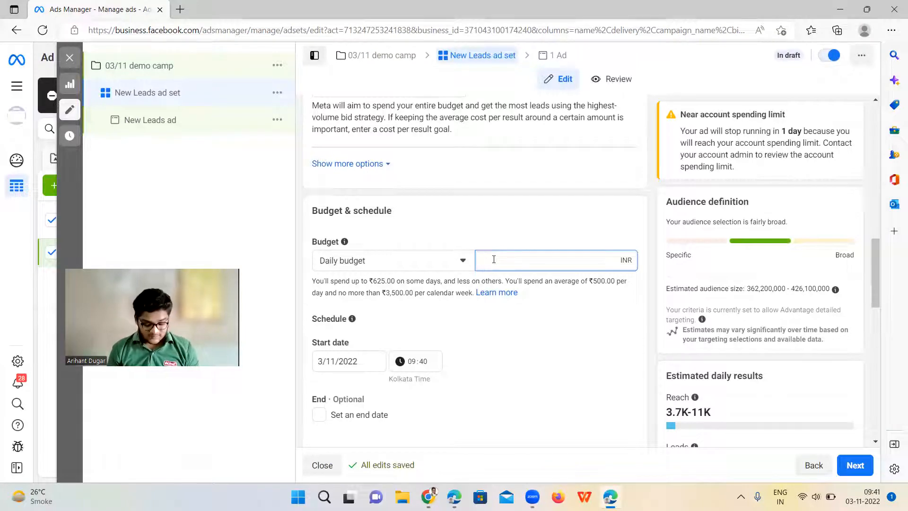
pyautogui.write('10000.00')
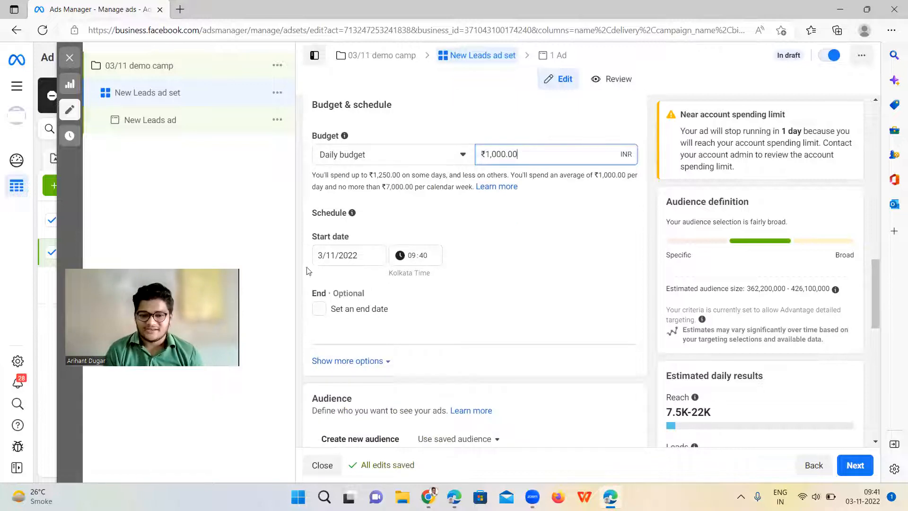
# Replace India with Delhi and Mumbai, Maharashtra as the ad set's target locations
pyautogui.scroll(-3)
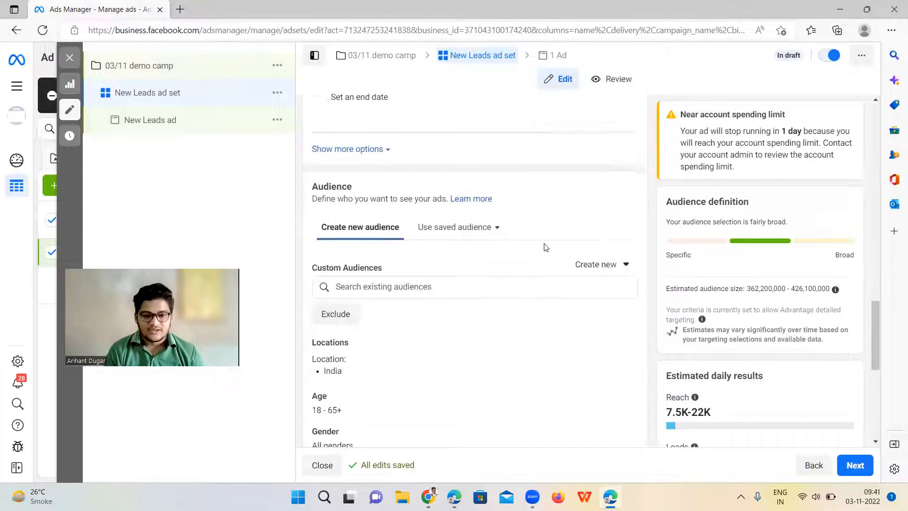
pyautogui.scroll(-3)
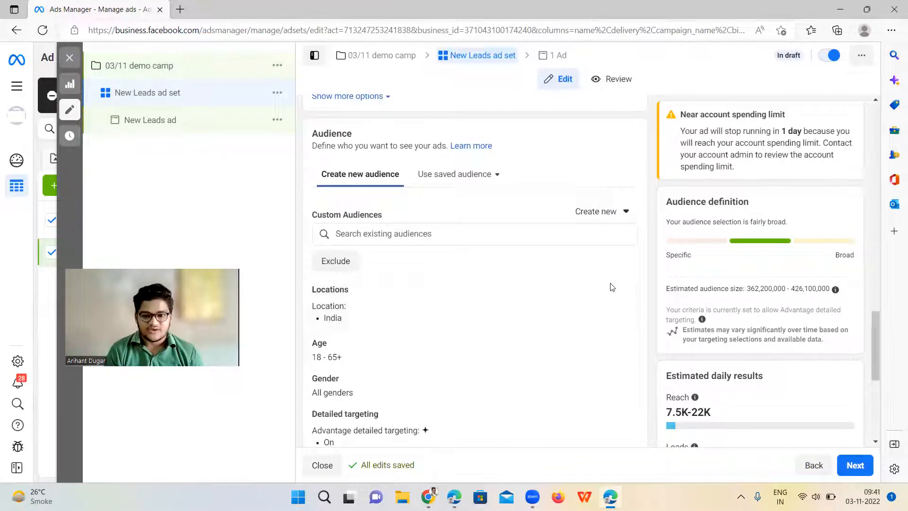
pyautogui.moveTo(612, 293)
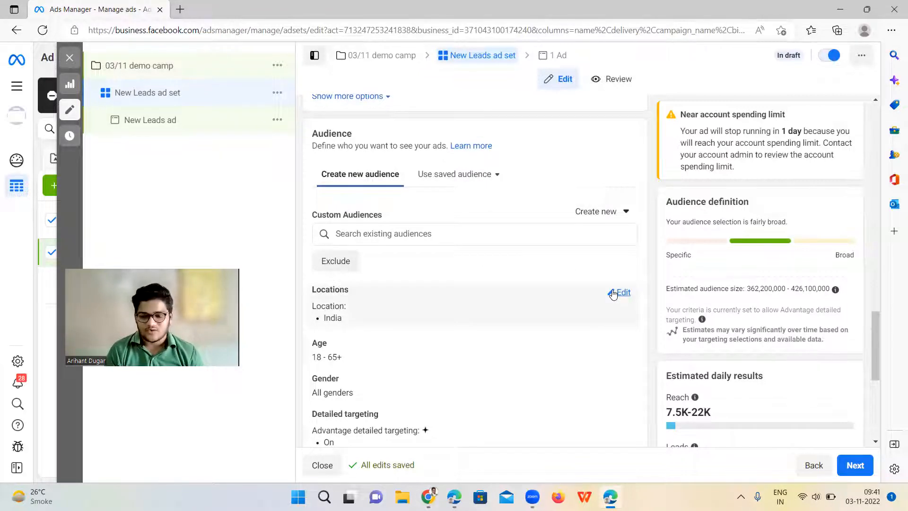
pyautogui.click(623, 292)
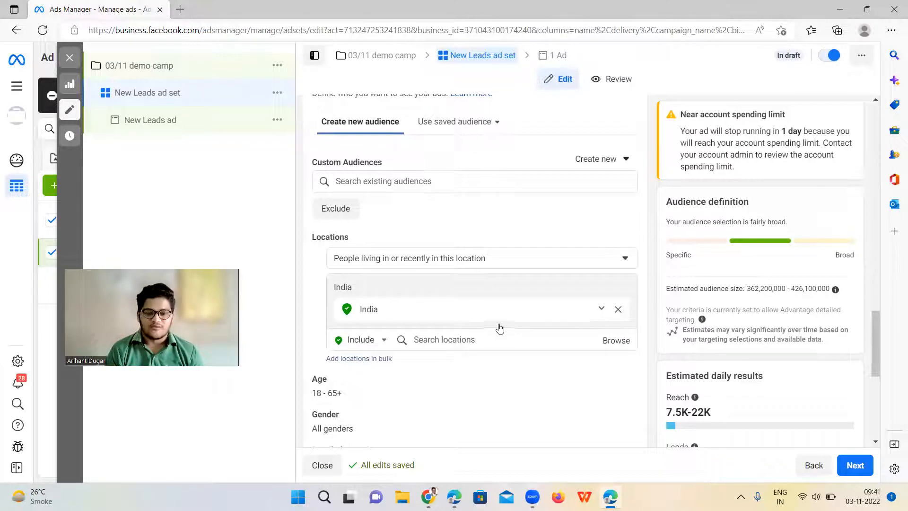
pyautogui.click(617, 309)
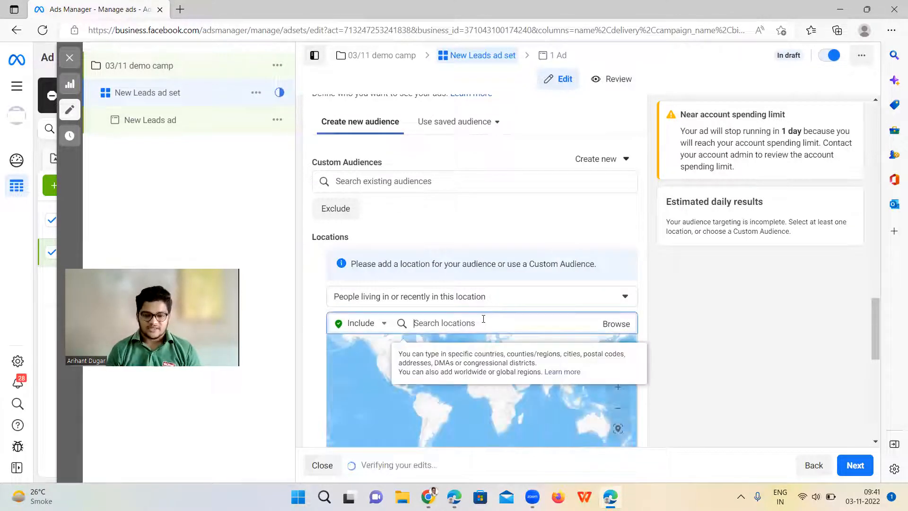
pyautogui.write('delhi')
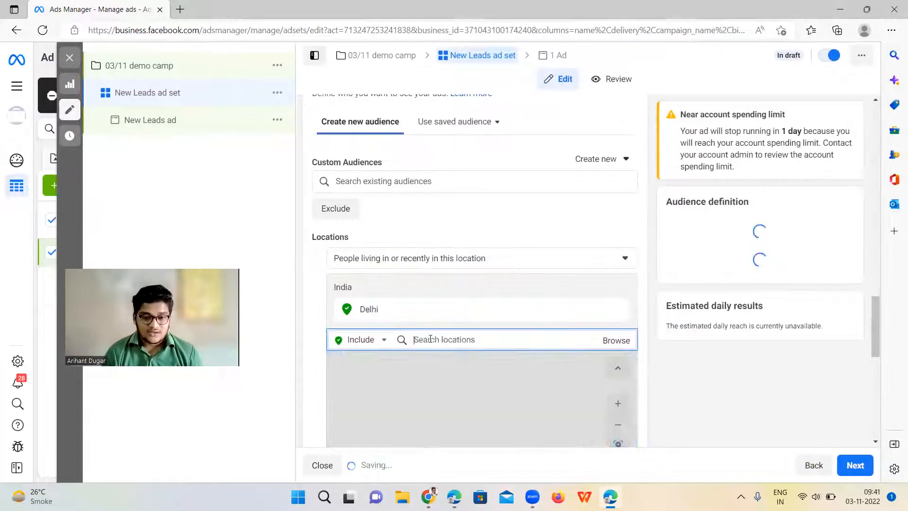
pyautogui.write('mu')
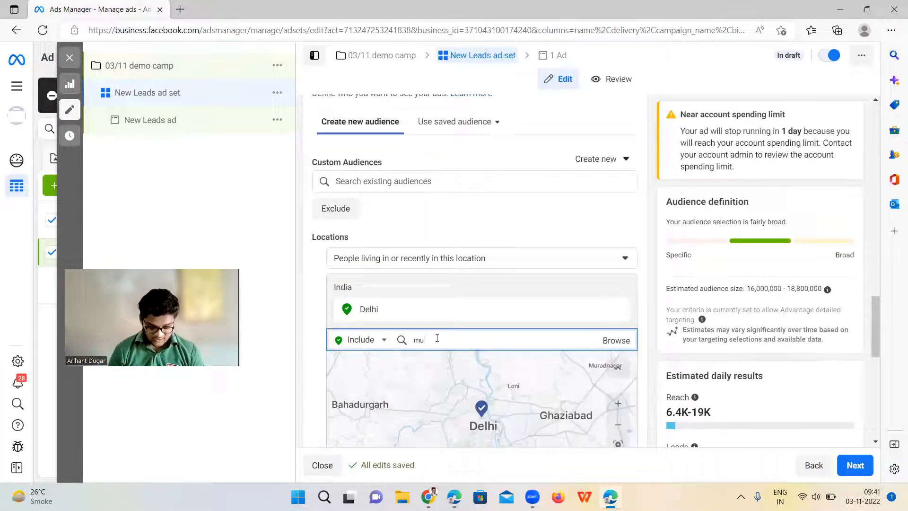
pyautogui.write('mbasi')
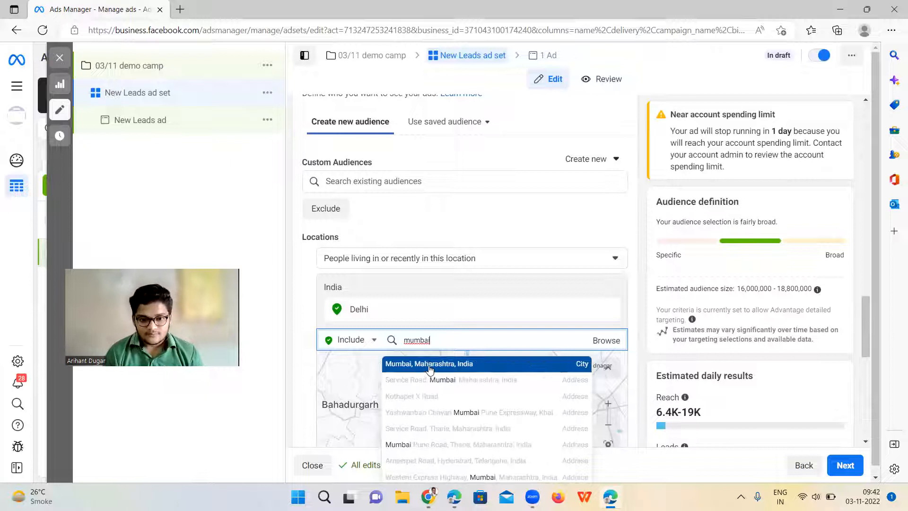
pyautogui.click(428, 364)
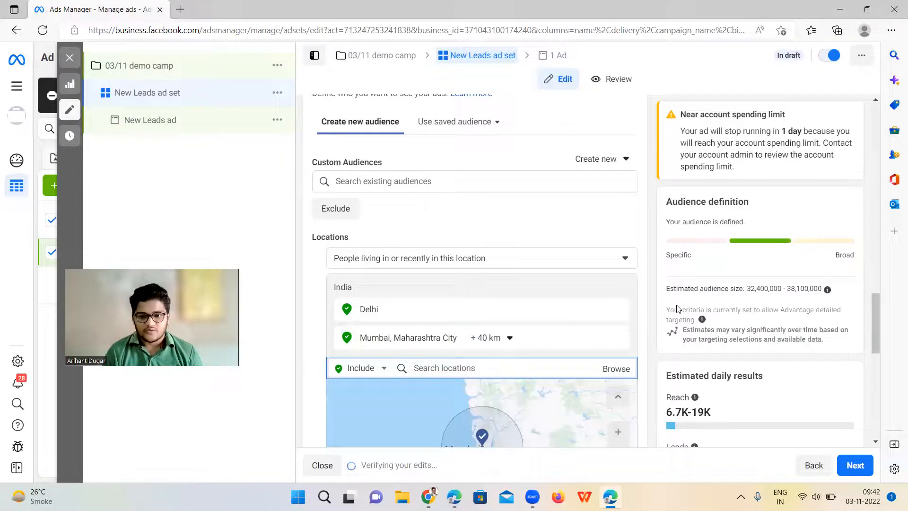
pyautogui.scroll(-3)
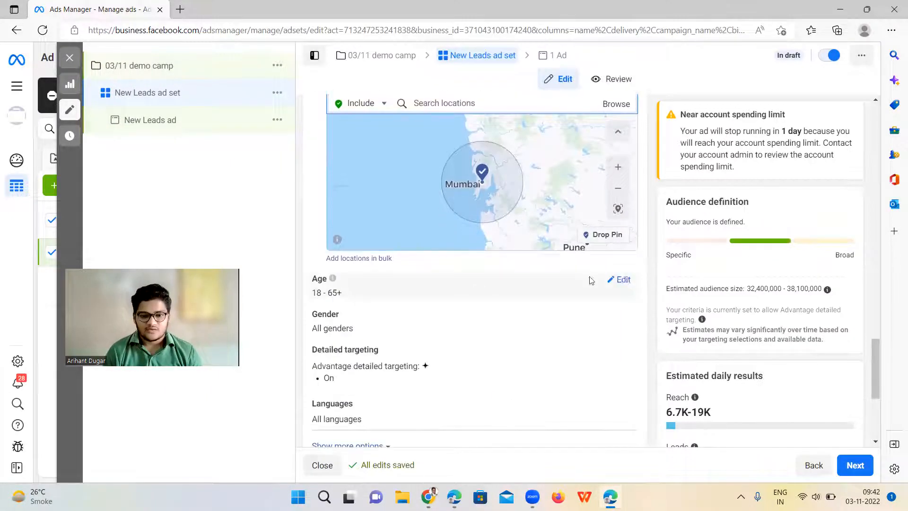
# Try an age range of 25–55, then restore it to 18–65+
pyautogui.click(619, 280)
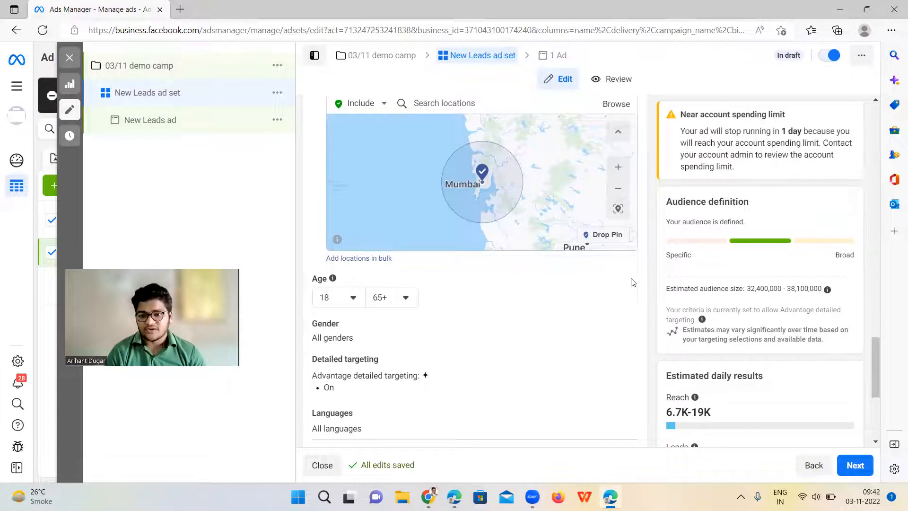
pyautogui.moveTo(322, 312)
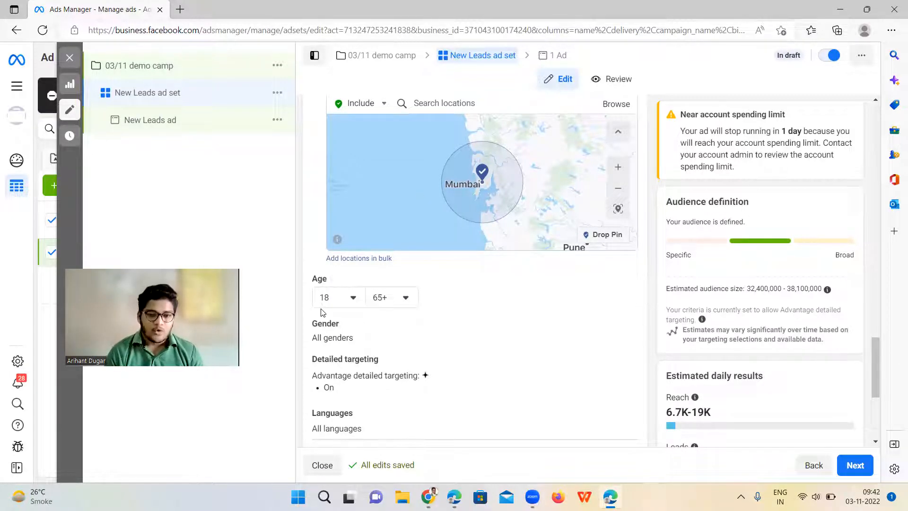
pyautogui.click(338, 297)
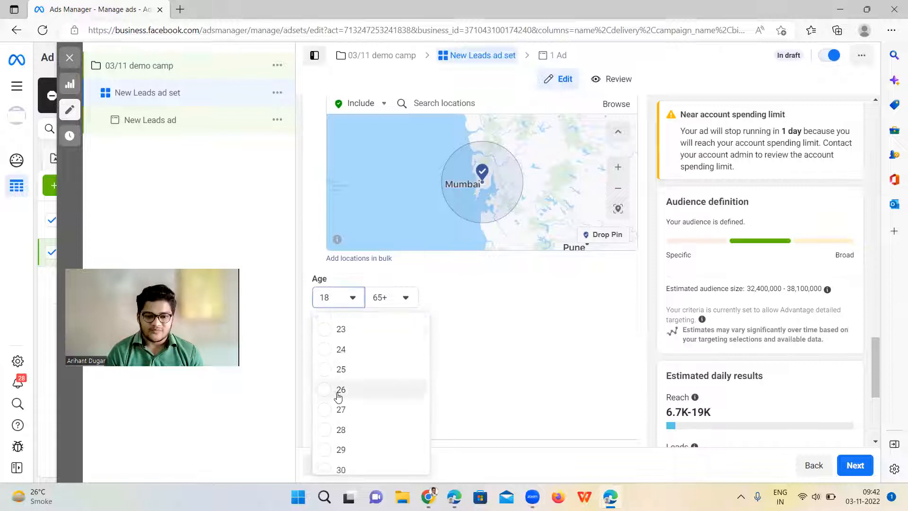
pyautogui.click(341, 369)
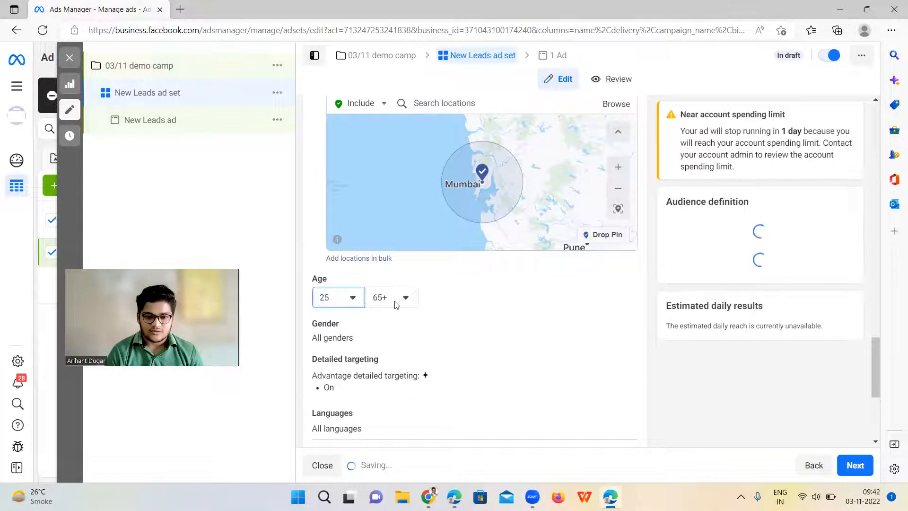
pyautogui.click(391, 298)
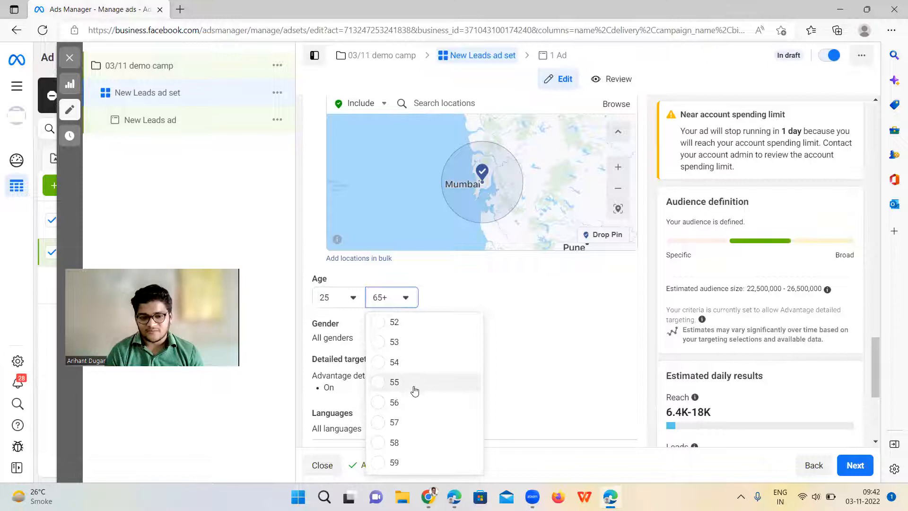
pyautogui.click(394, 382)
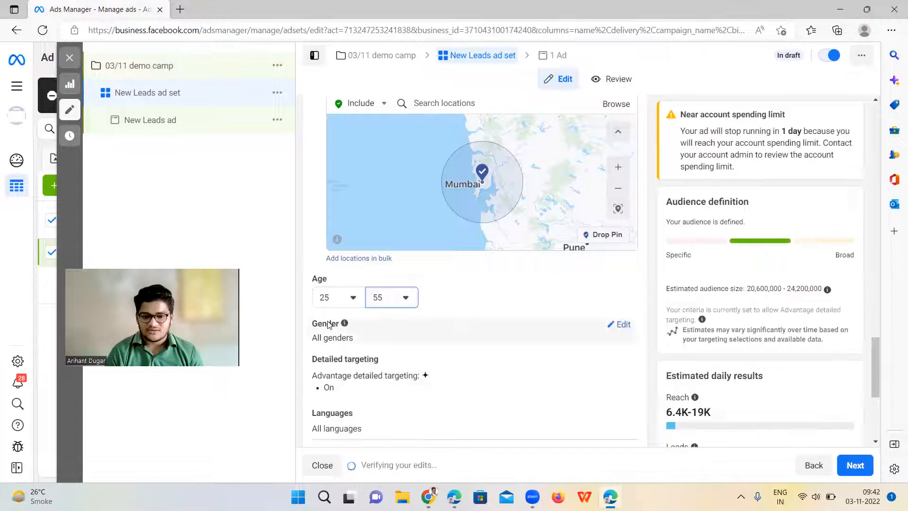
pyautogui.click(338, 297)
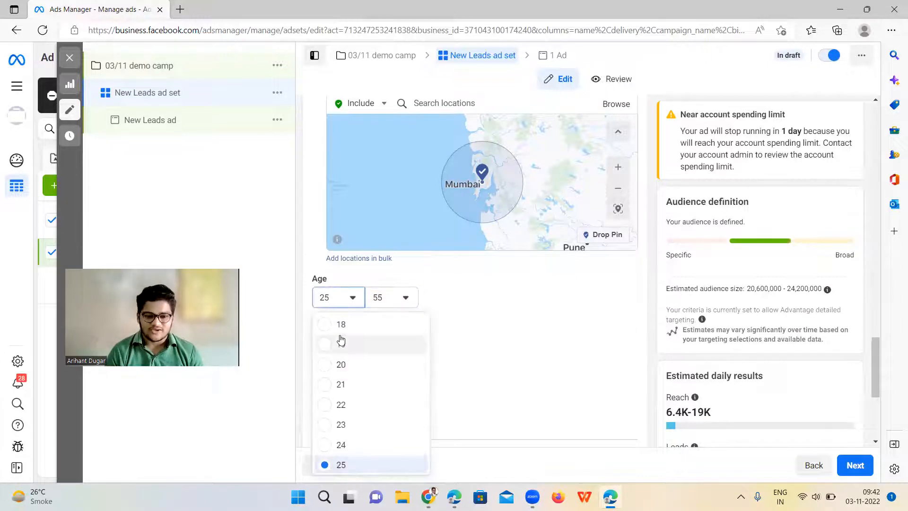
pyautogui.click(341, 344)
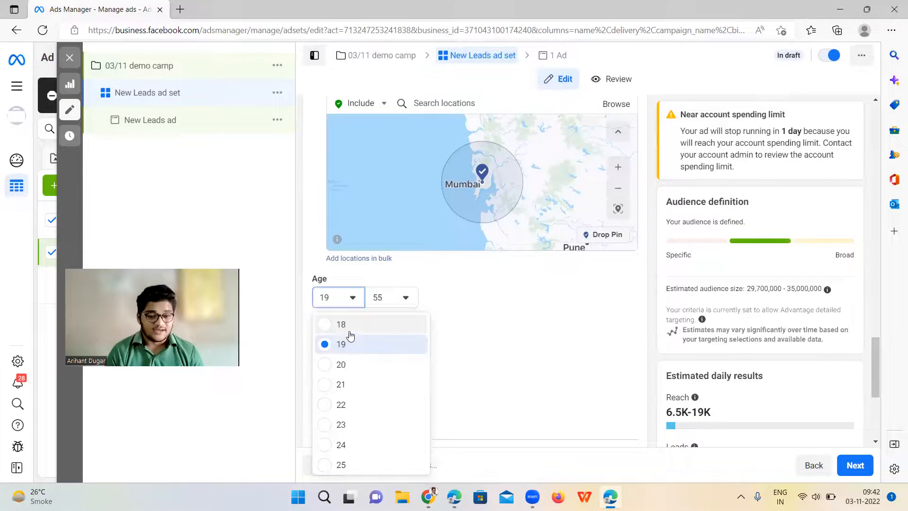
pyautogui.click(340, 325)
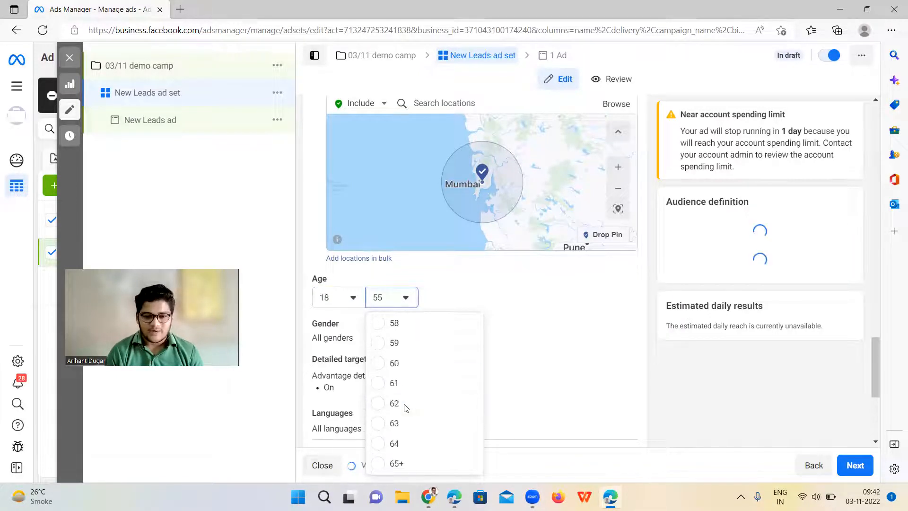
pyautogui.click(397, 463)
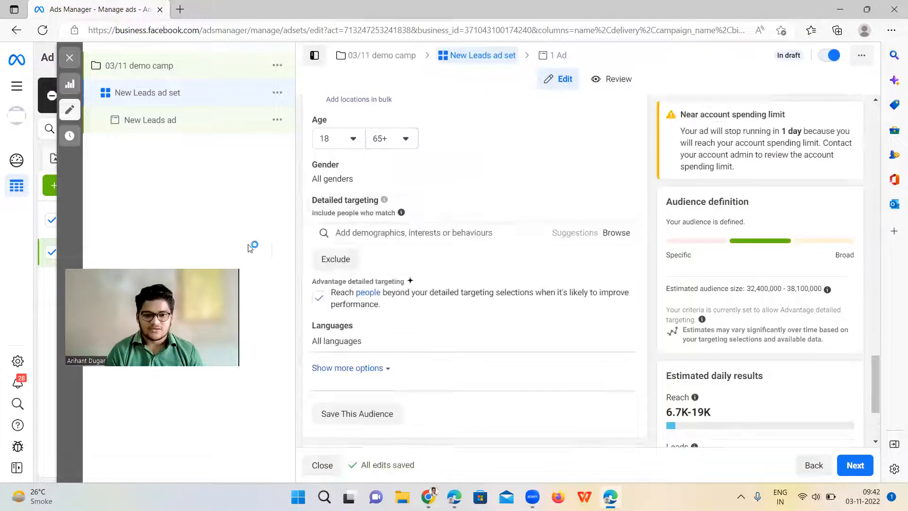
# Add the Interior design interest, narrowing the estimated audience to 12.8–15.1 million
pyautogui.click(415, 232)
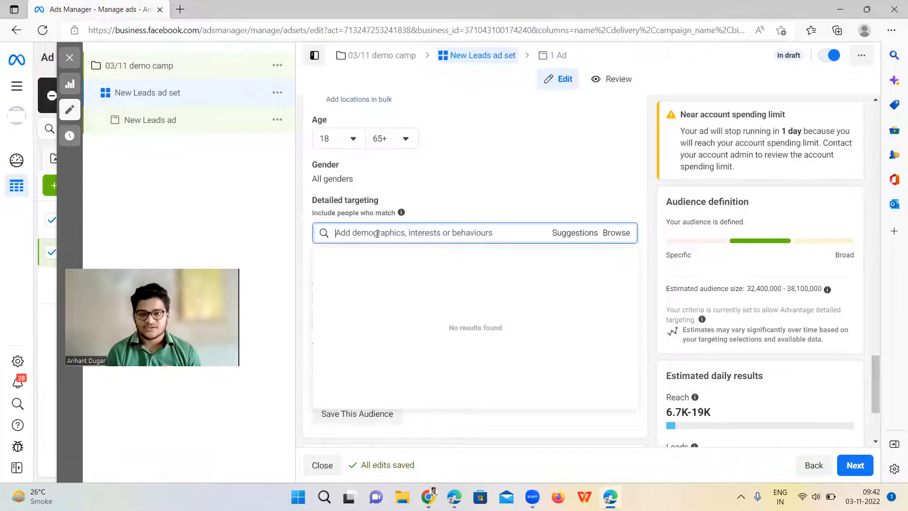
pyautogui.write('interior design')
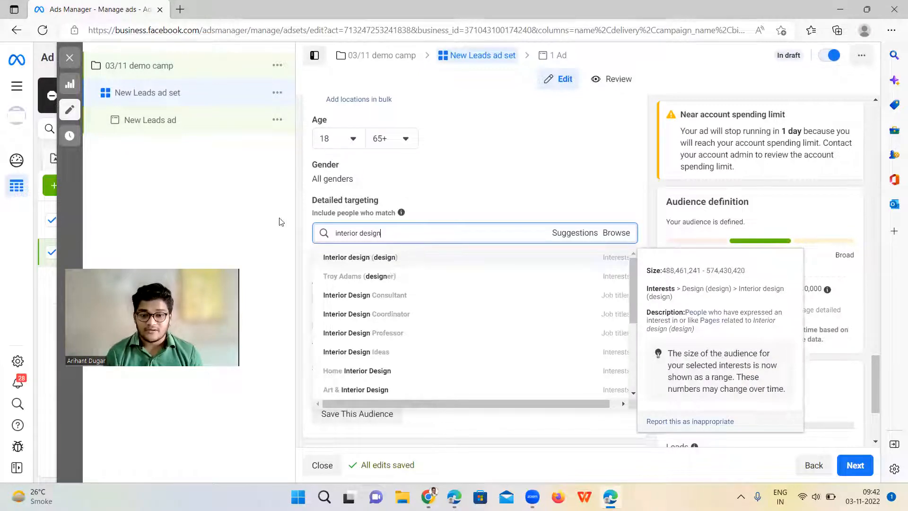
pyautogui.click(360, 257)
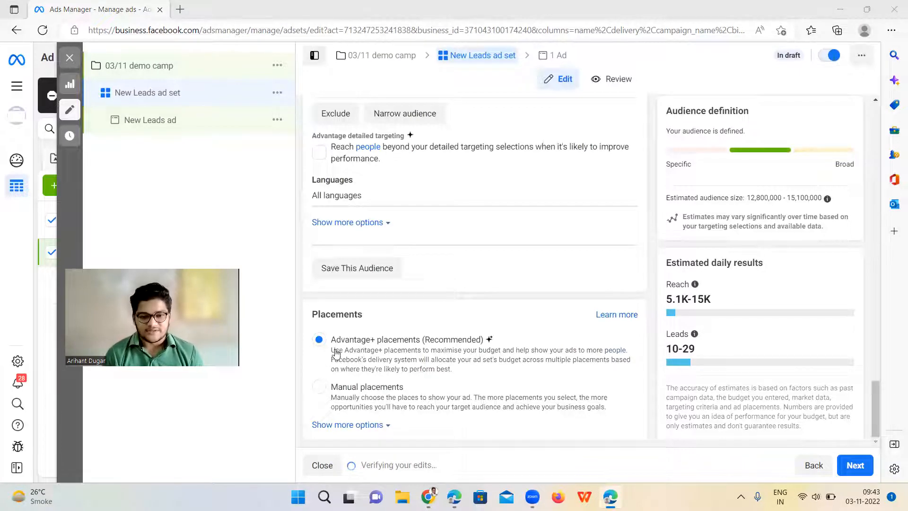
pyautogui.scroll(3)
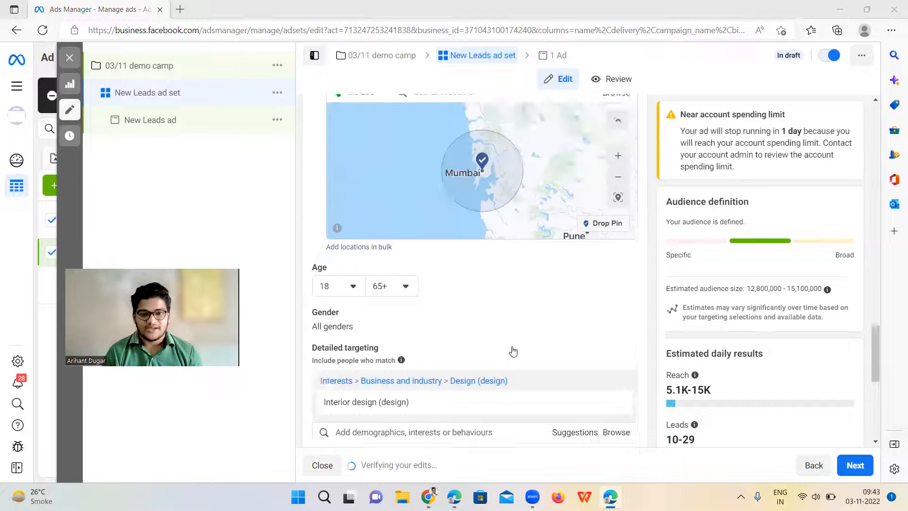
pyautogui.scroll(3)
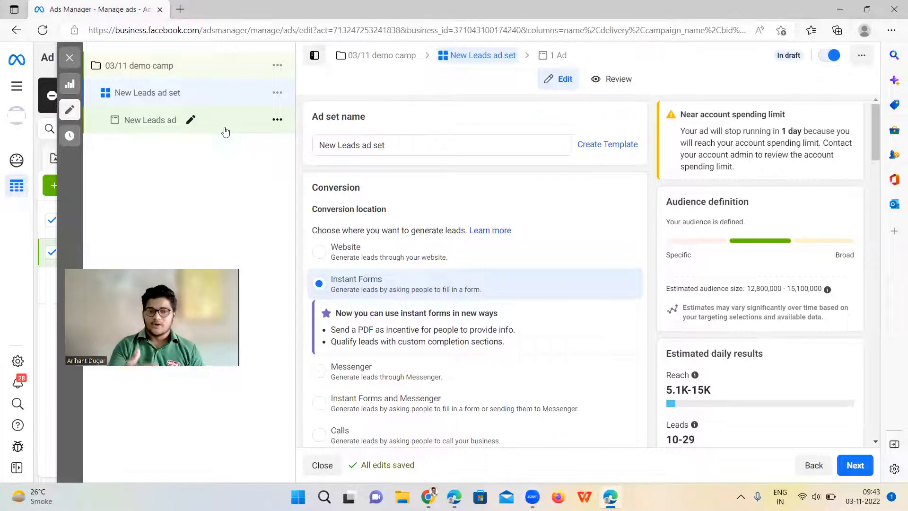
pyautogui.click(149, 120)
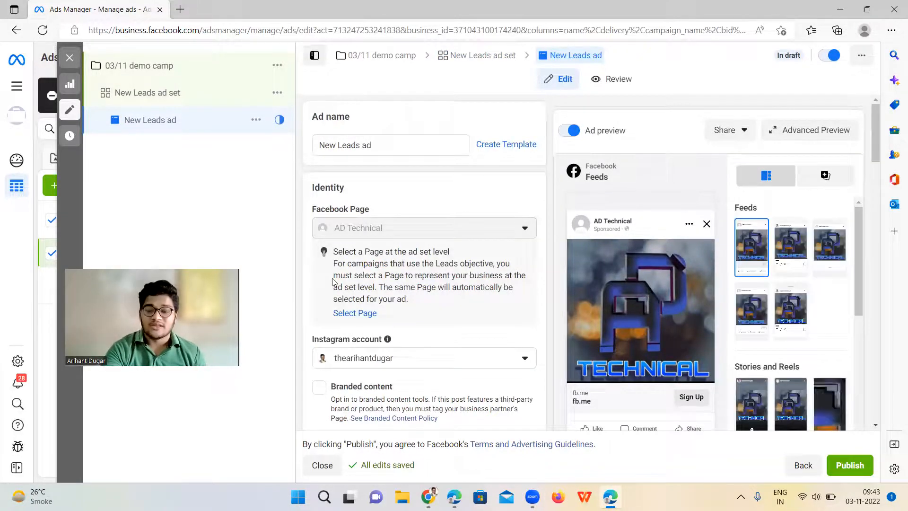
pyautogui.scroll(-3)
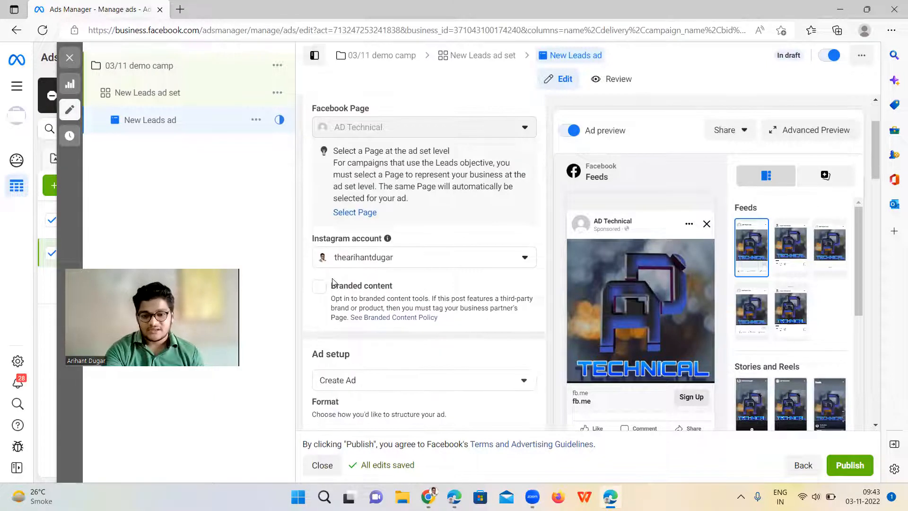
pyautogui.scroll(-3)
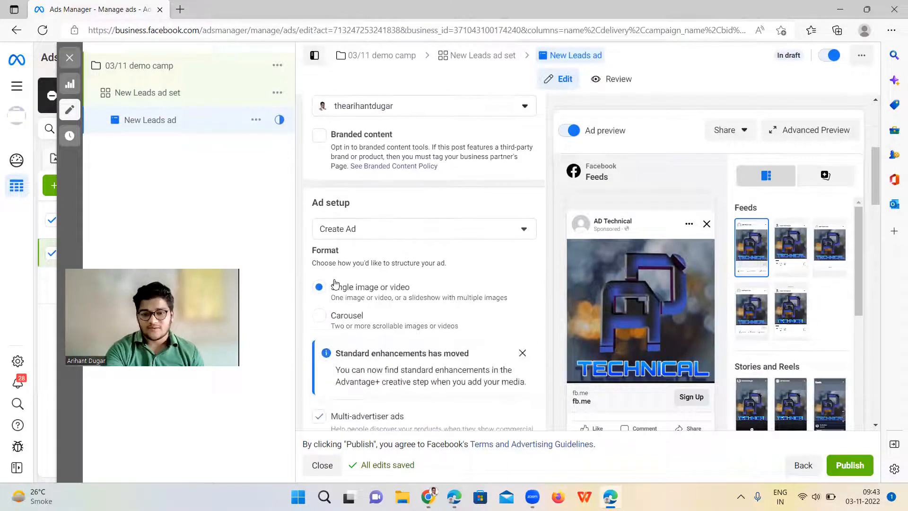
pyautogui.scroll(-3)
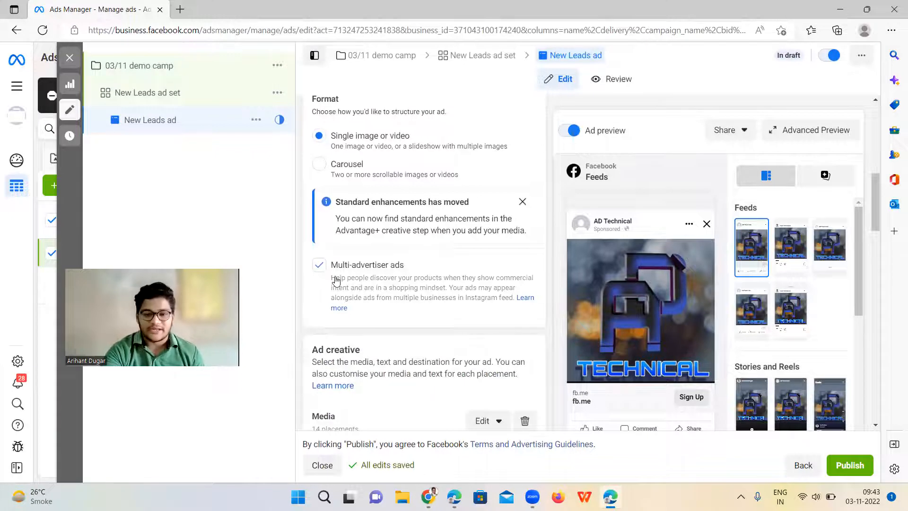
pyautogui.moveTo(308, 321)
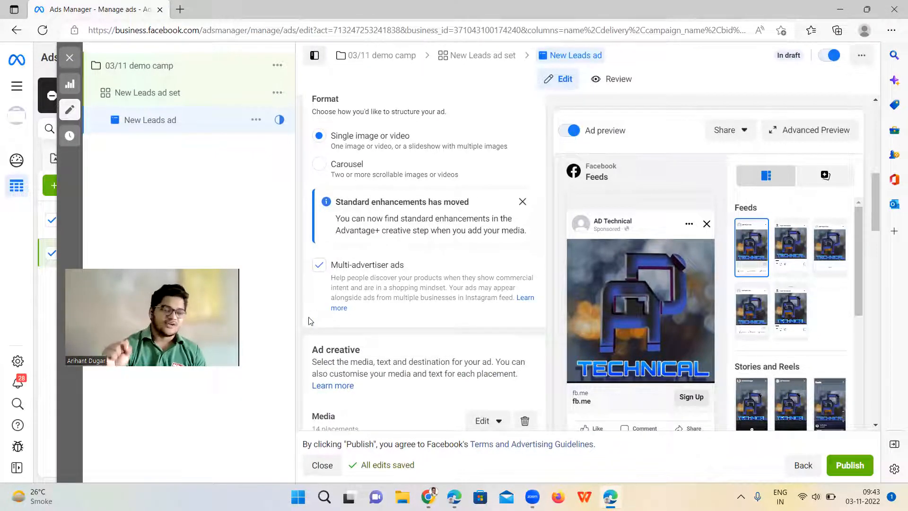
pyautogui.scroll(-3)
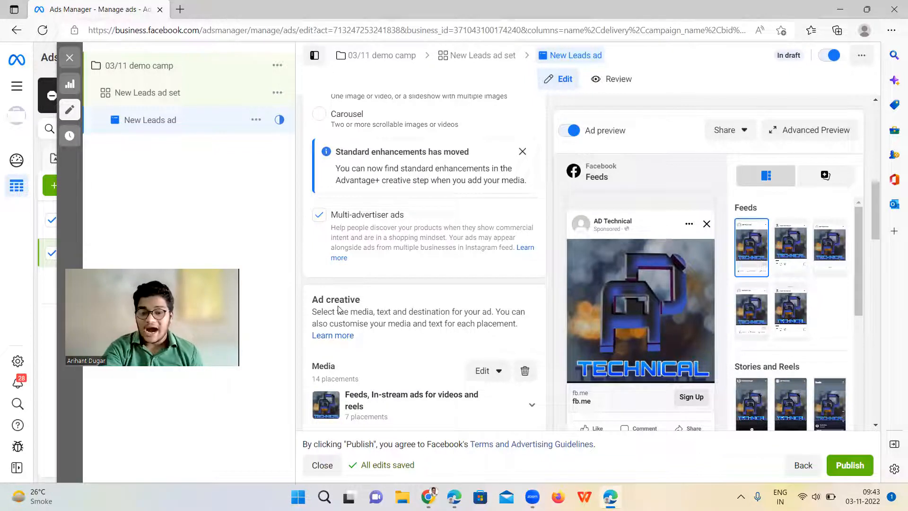
pyautogui.scroll(-3)
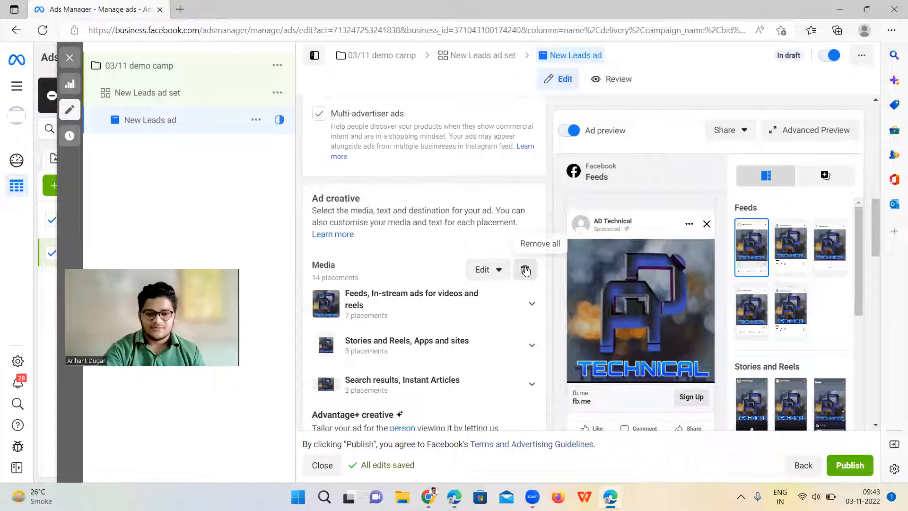
pyautogui.scroll(3)
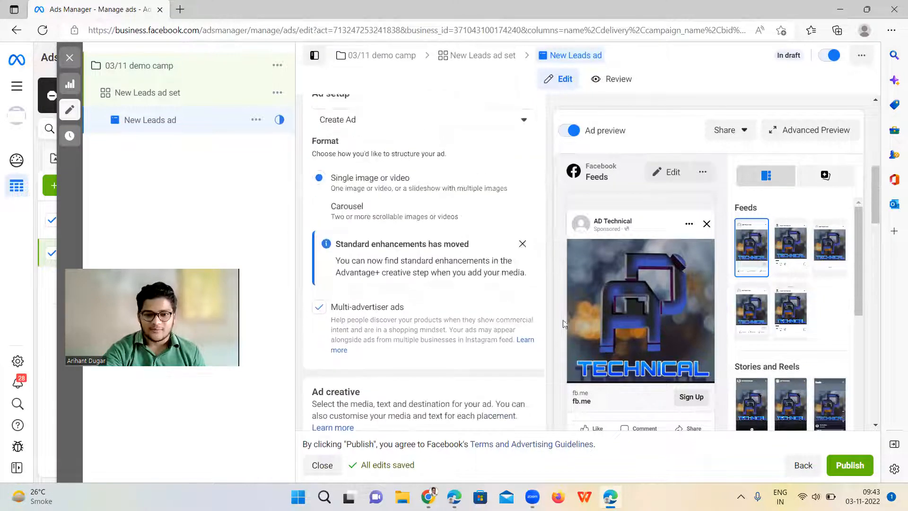
pyautogui.scroll(-3)
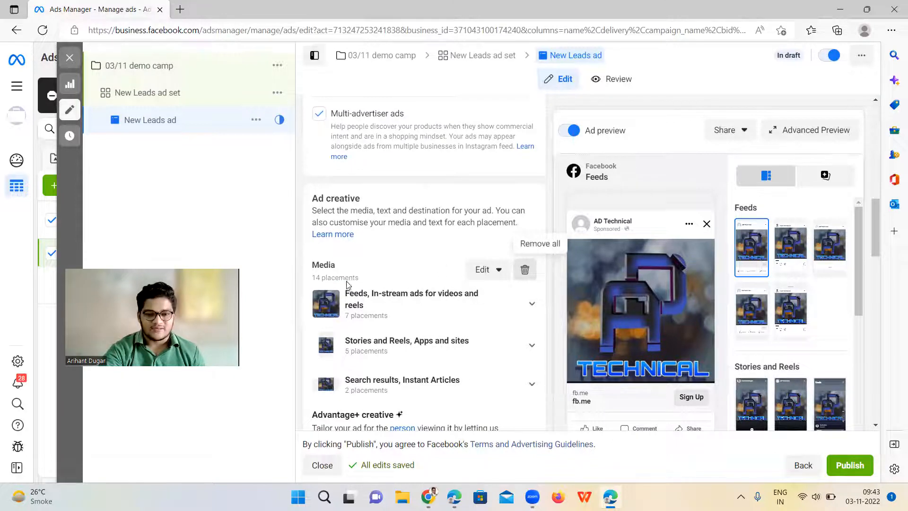
# Remove the AD Technical logo and add an interior design image from the account library
pyautogui.click(525, 269)
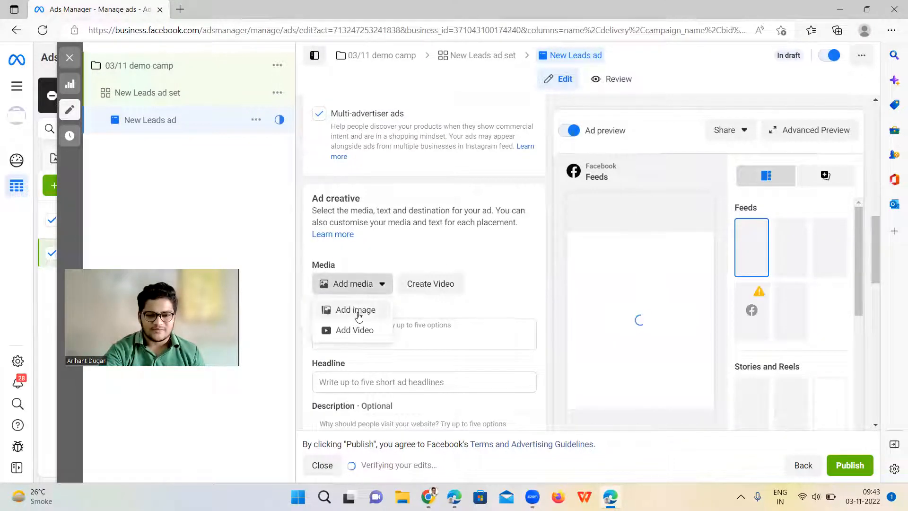
pyautogui.click(355, 309)
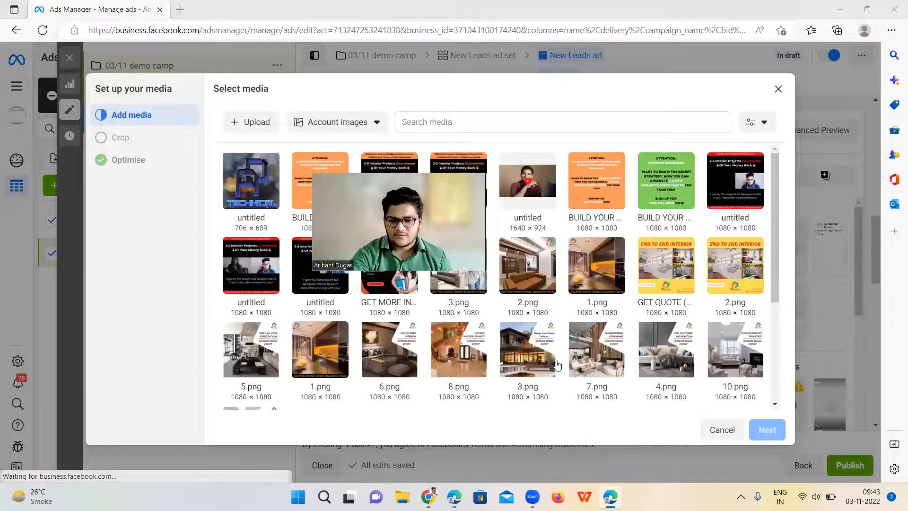
pyautogui.click(767, 429)
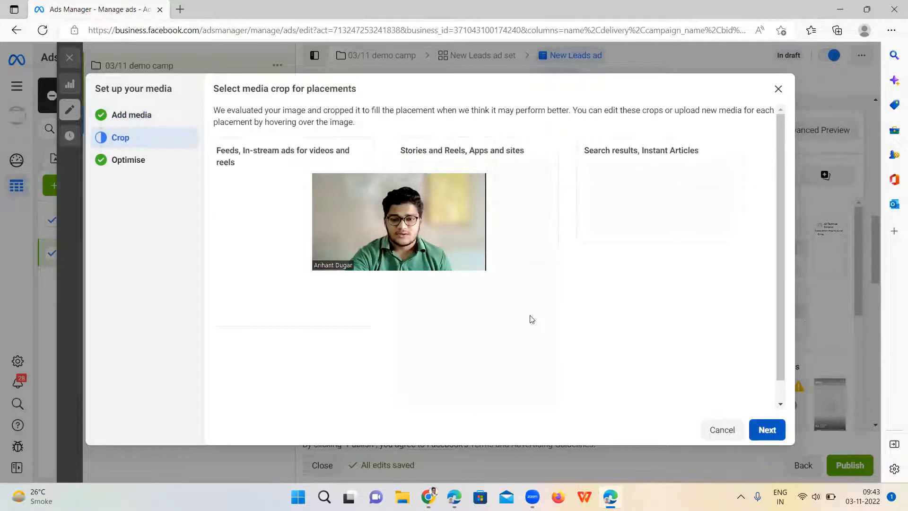
pyautogui.click(766, 430)
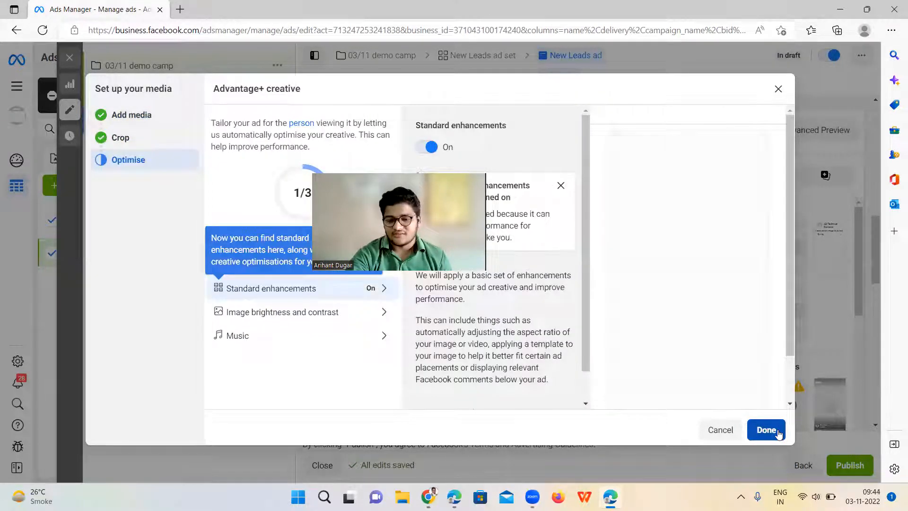
pyautogui.click(766, 430)
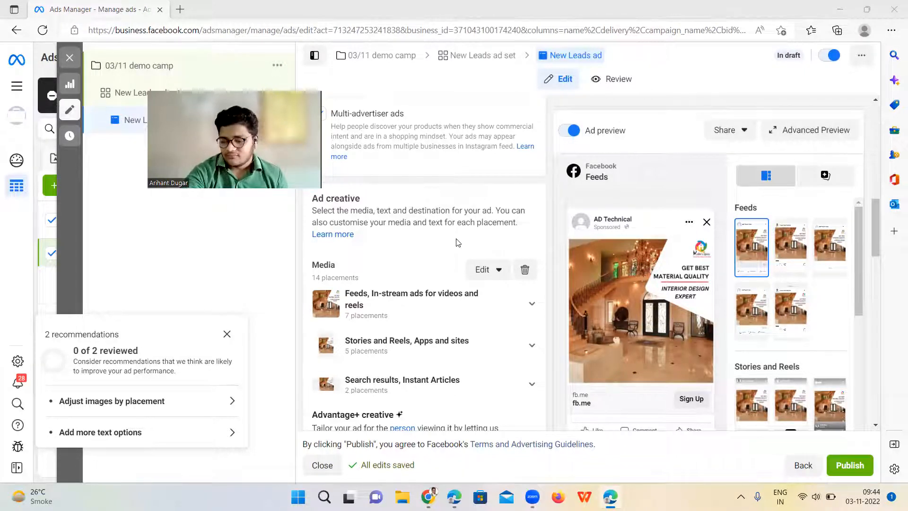
# Enter 'Hello, Mumbaikers' as the ad's primary text
pyautogui.scroll(-3)
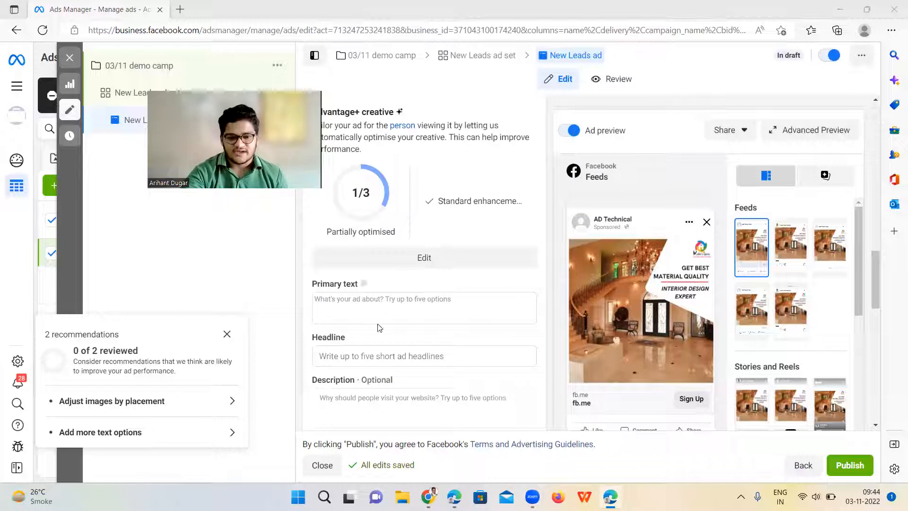
pyautogui.click(423, 307)
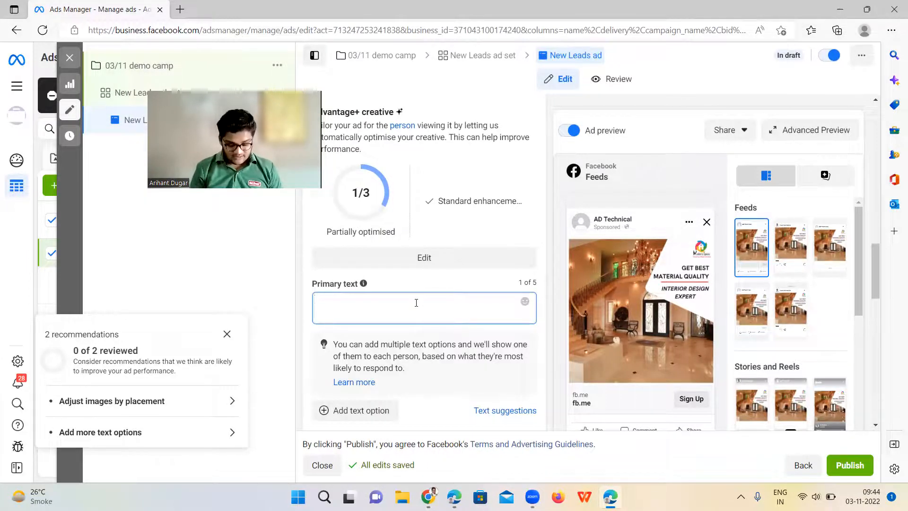
pyautogui.write('Hello, M')
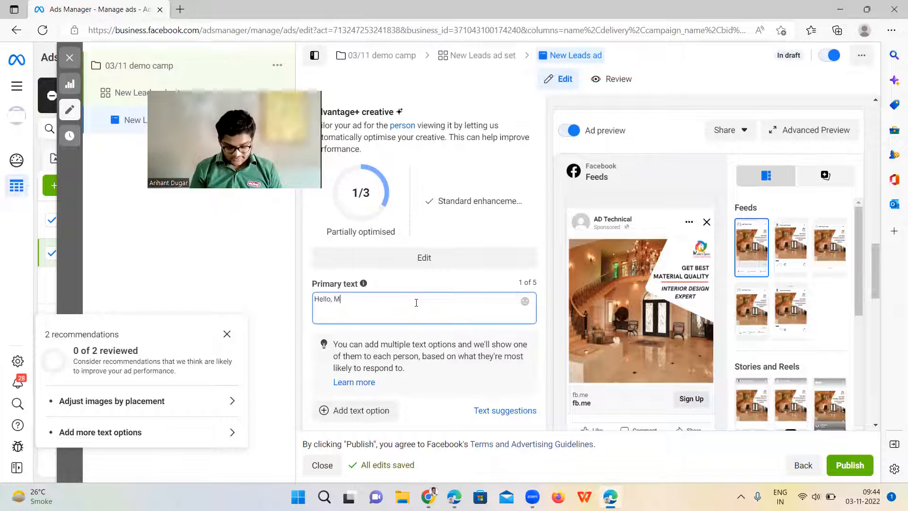
pyautogui.write('umbaikers')
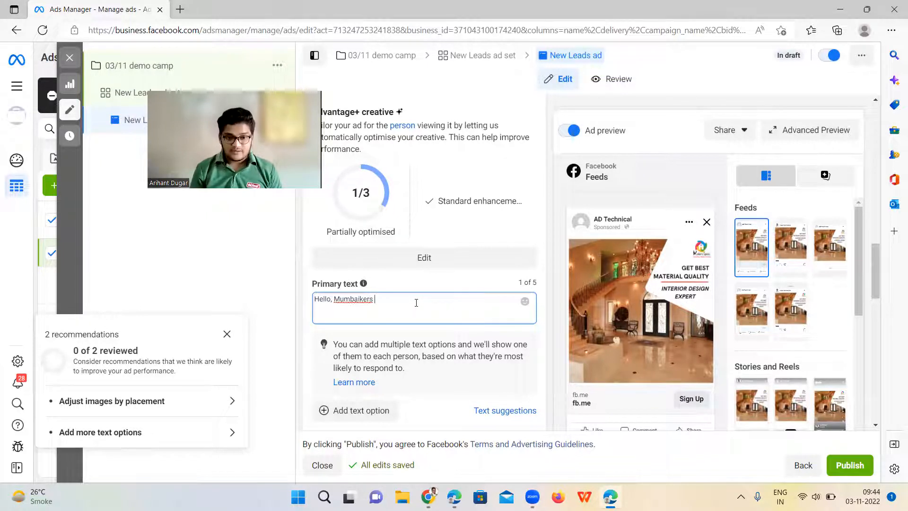
pyautogui.press('Return')
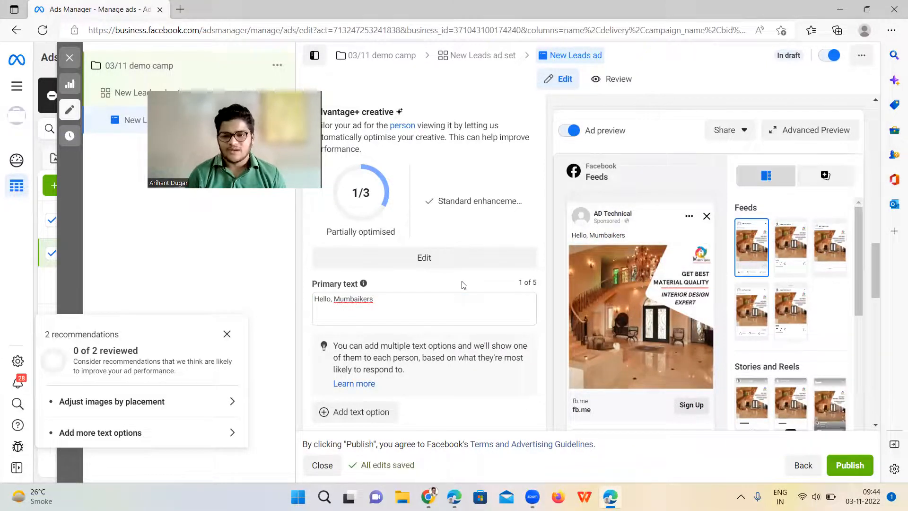
pyautogui.scroll(-3)
pyautogui.write('G')
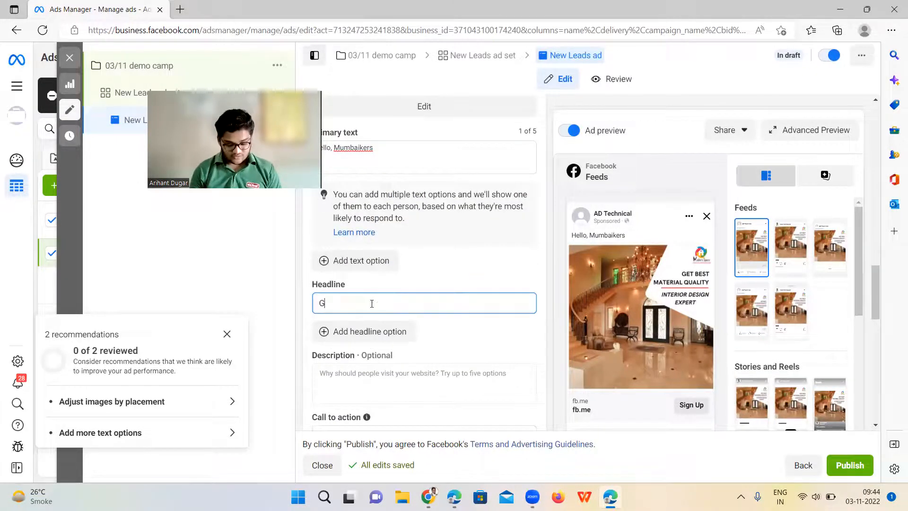
# Complete the ad headline as 'Get Your Free Quote'
pyautogui.write('et Your')
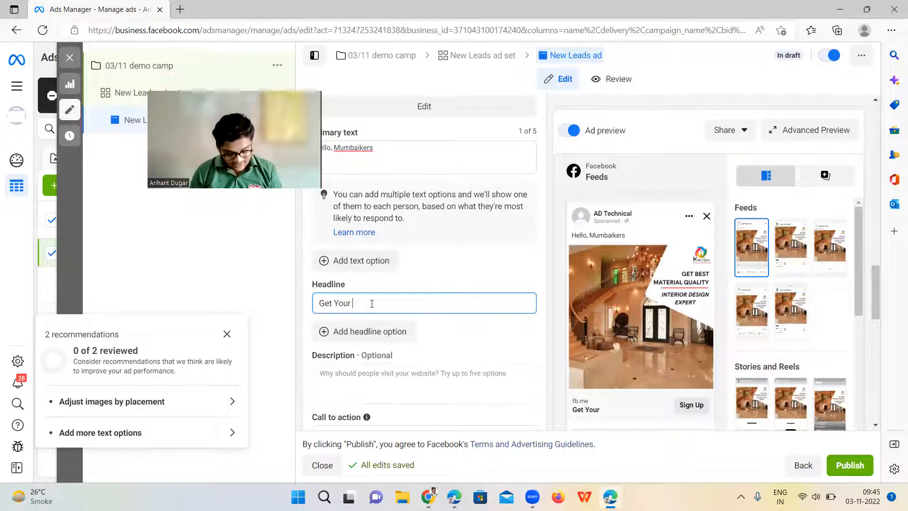
pyautogui.write('Free')
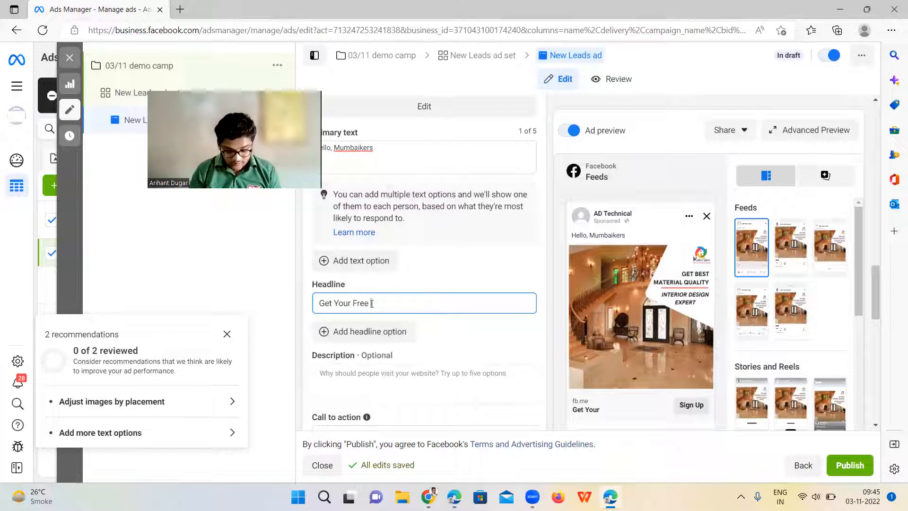
pyautogui.write('Quote')
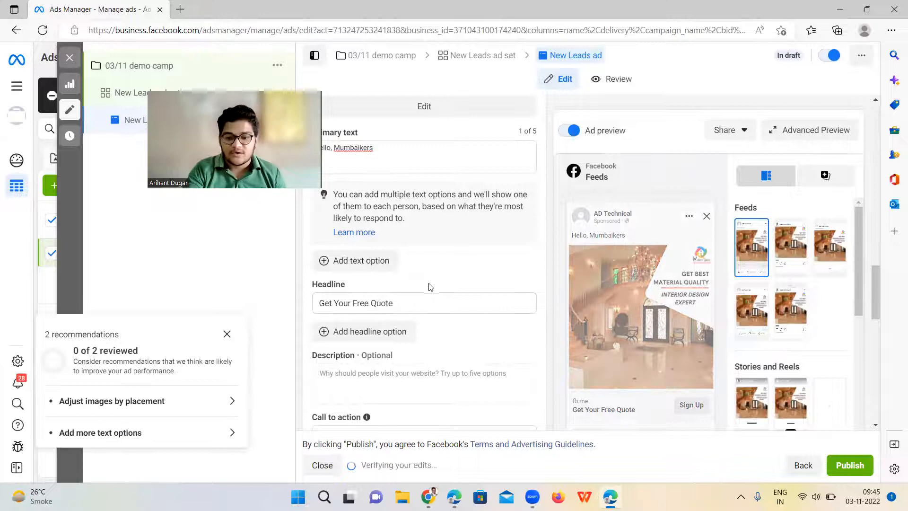
pyautogui.scroll(-3)
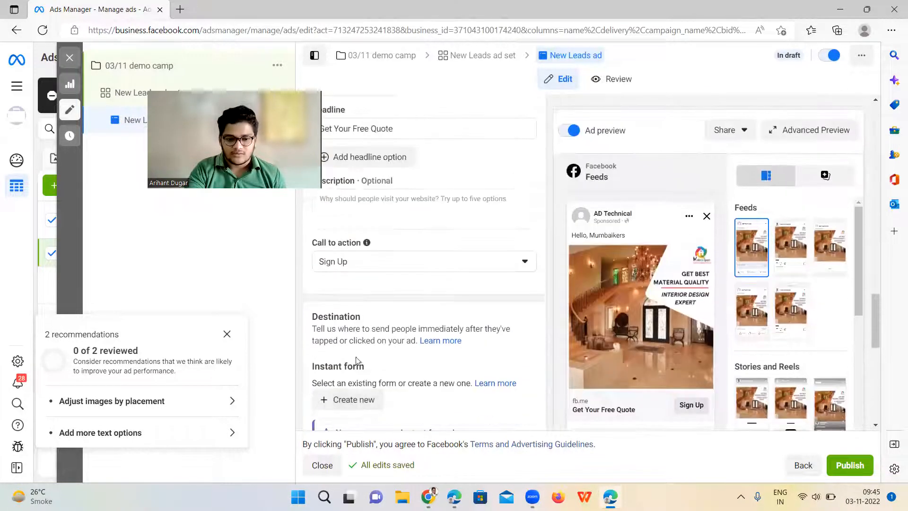
# Create a new instant form and add a multiple-choice question to its Questions section
pyautogui.click(354, 400)
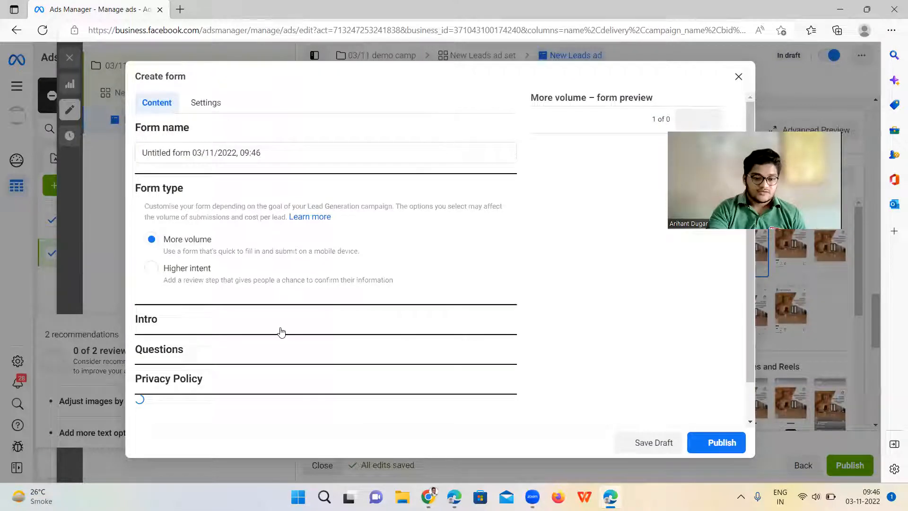
pyautogui.click(146, 319)
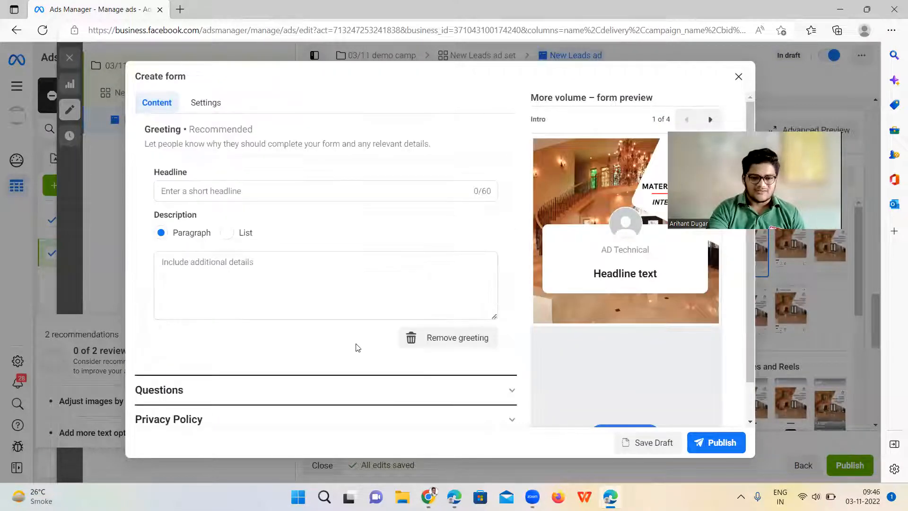
pyautogui.click(457, 338)
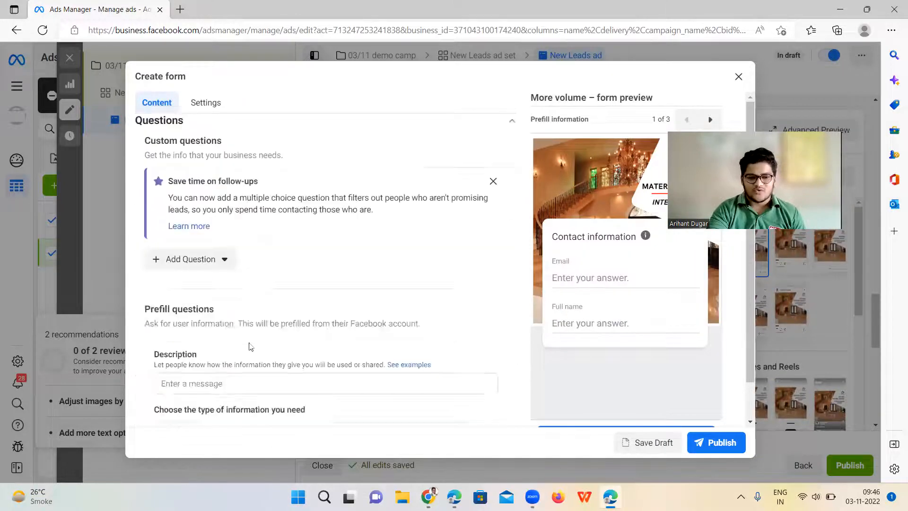
pyautogui.click(190, 228)
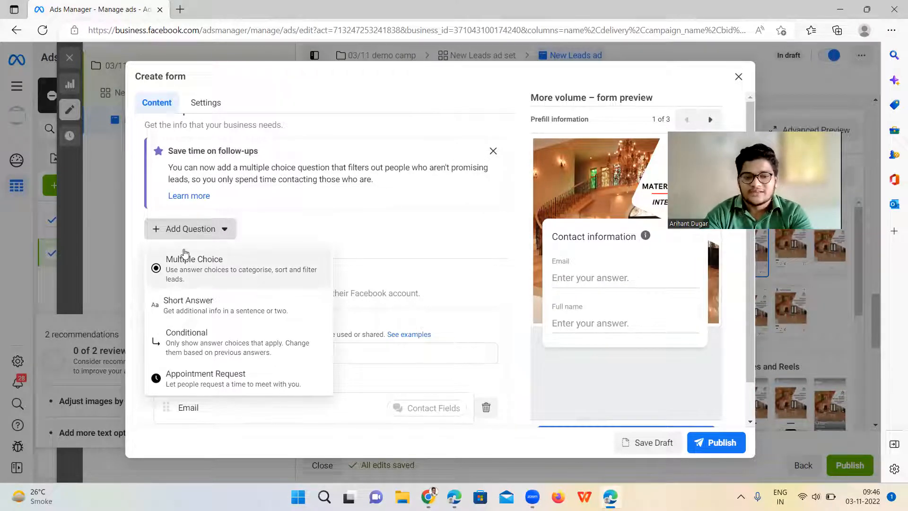
pyautogui.click(194, 269)
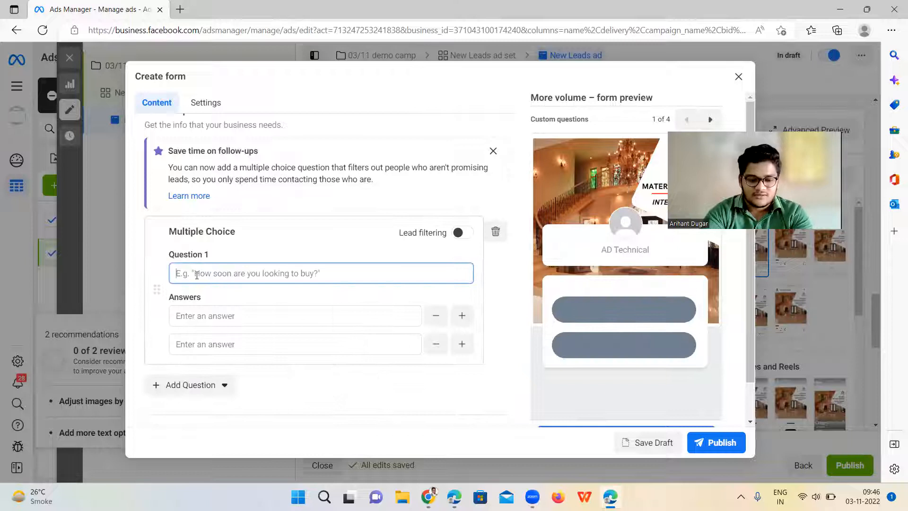
# Enter the question 'Type of Project' with answers 2bhk, 3bhk, 4bhk and commercial
pyautogui.write('Type of Pr')
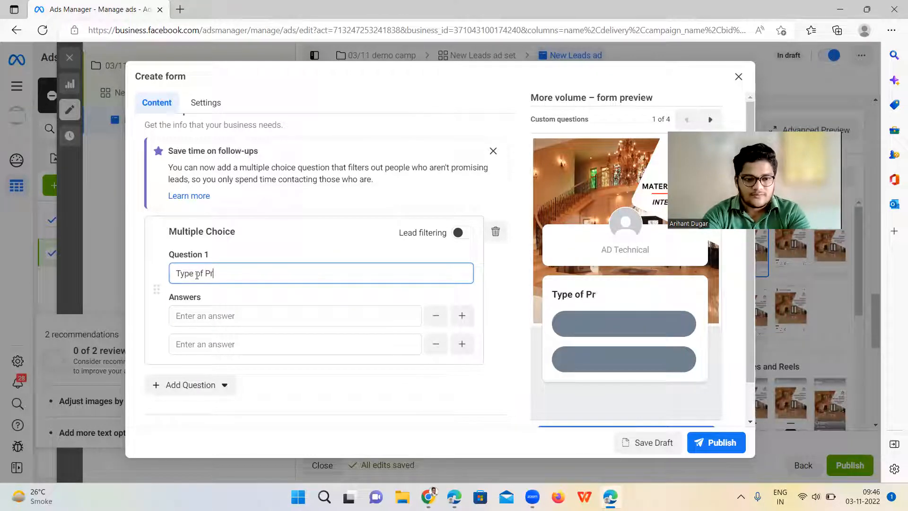
pyautogui.write('oject')
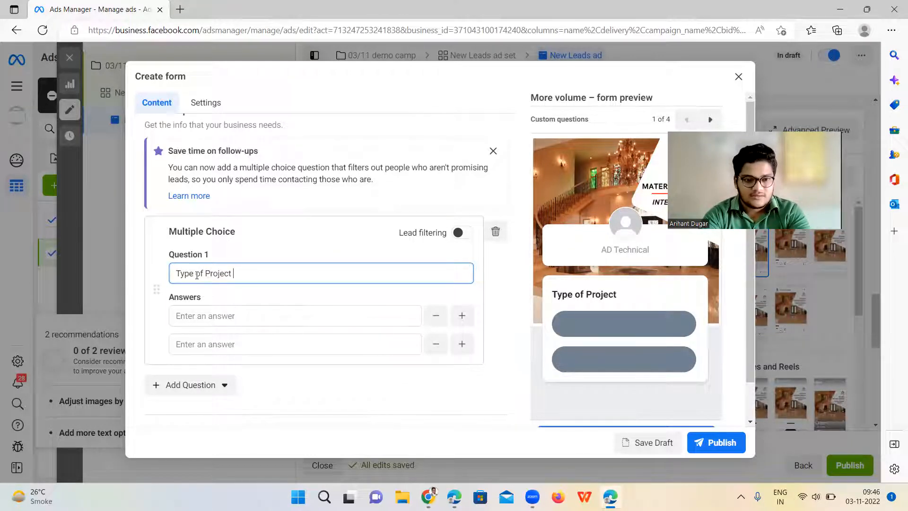
pyautogui.write('2bhk')
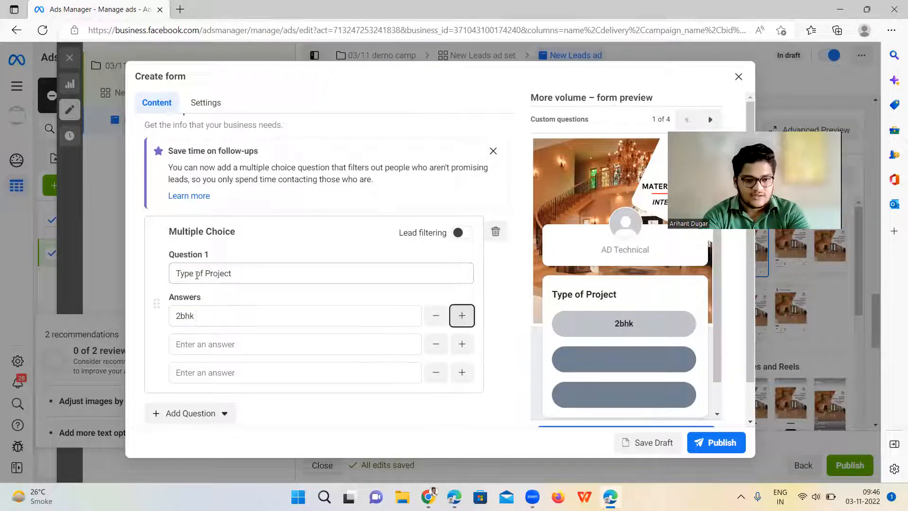
pyautogui.write('3bhk')
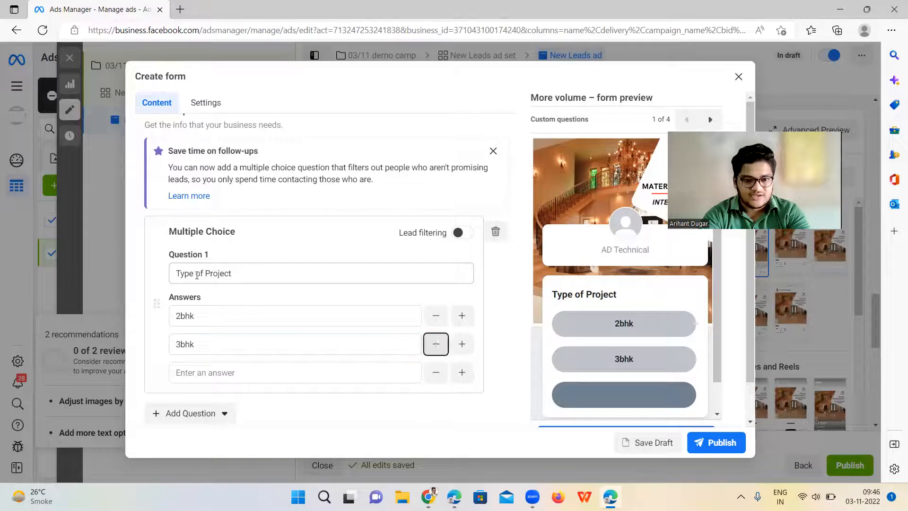
pyautogui.write('4')
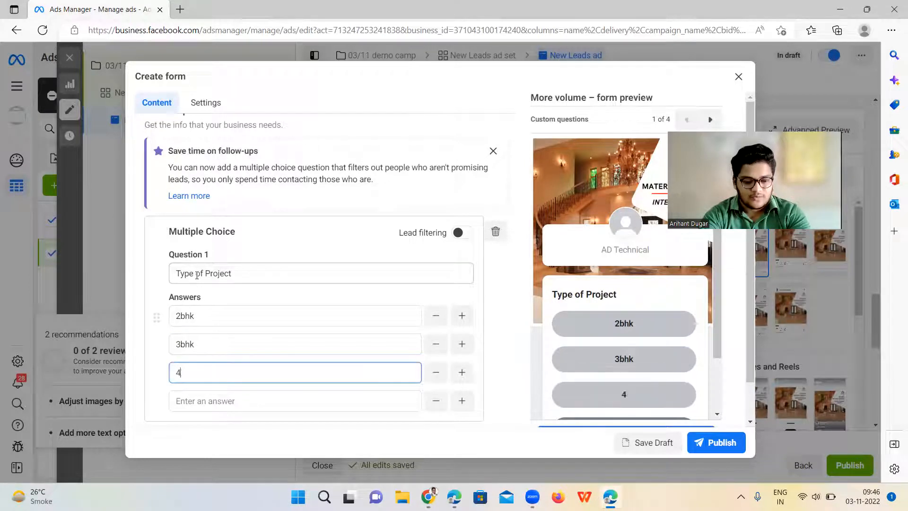
pyautogui.write('bhk')
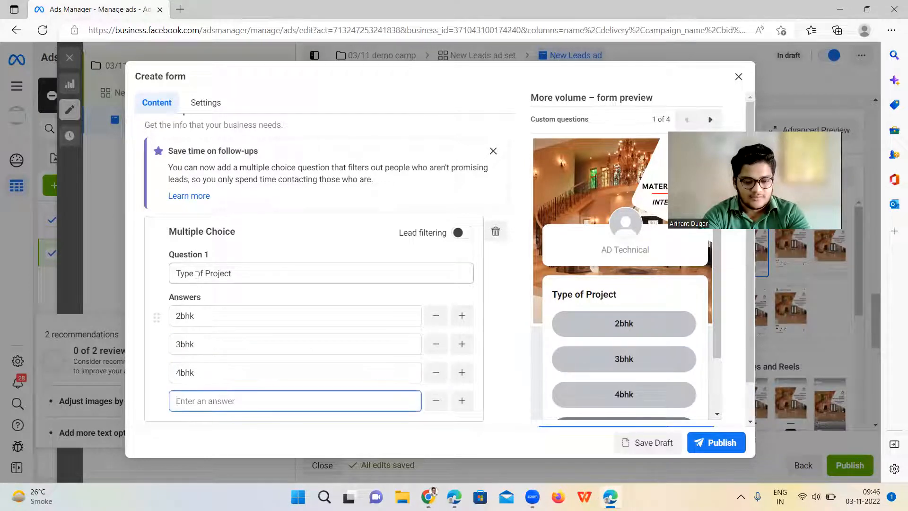
pyautogui.write('commercial')
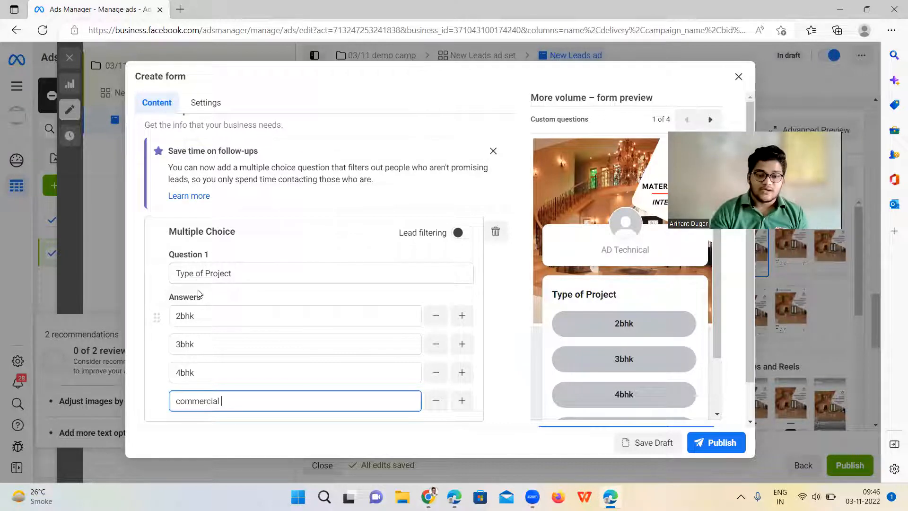
# Scroll down past the Type of Project question's four answers in the form
pyautogui.scroll(-3)
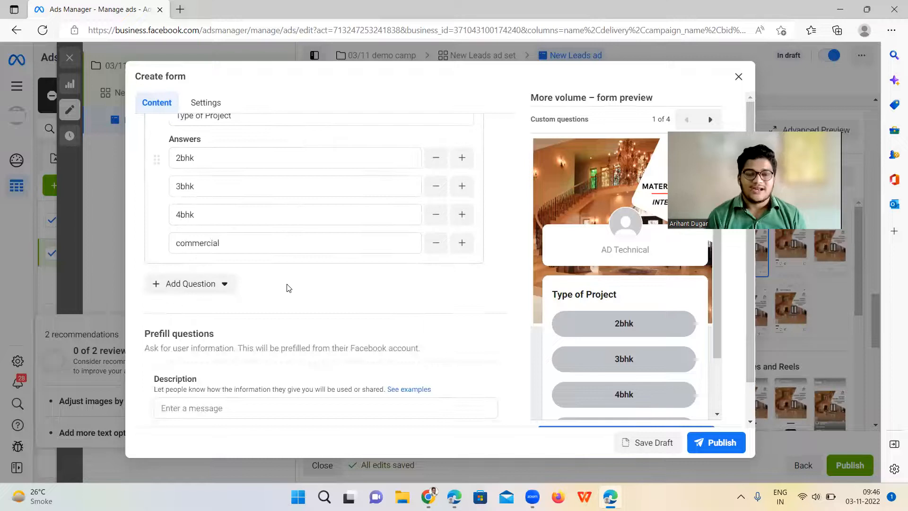
pyautogui.moveTo(299, 286)
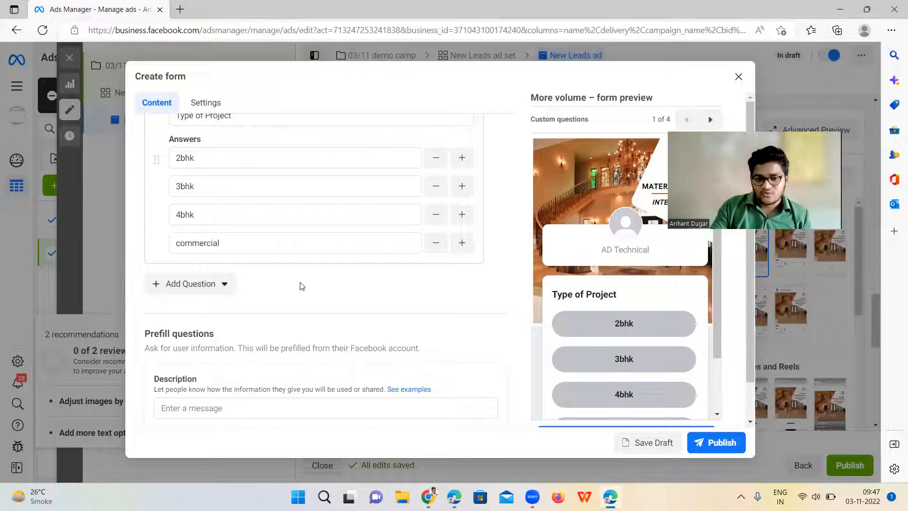
pyautogui.moveTo(261, 313)
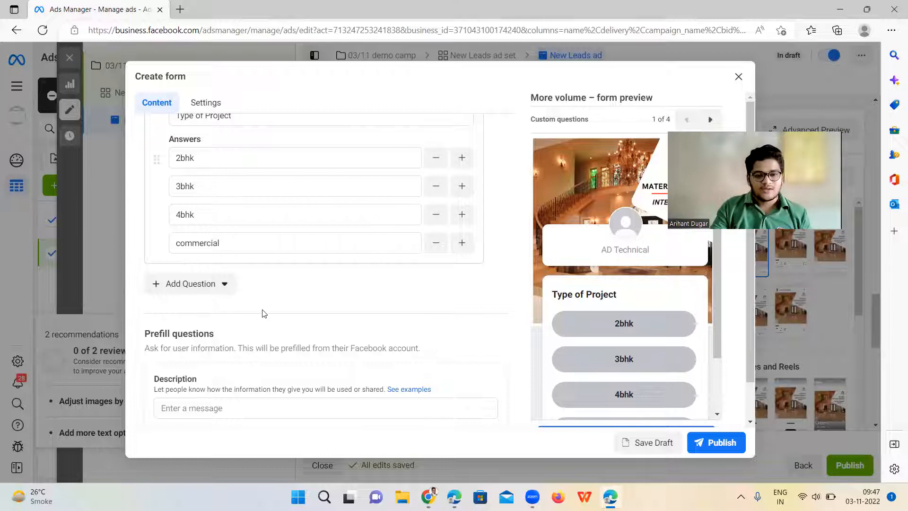
# Add the description 'Please fill details' to the prefill questions
pyautogui.scroll(-3)
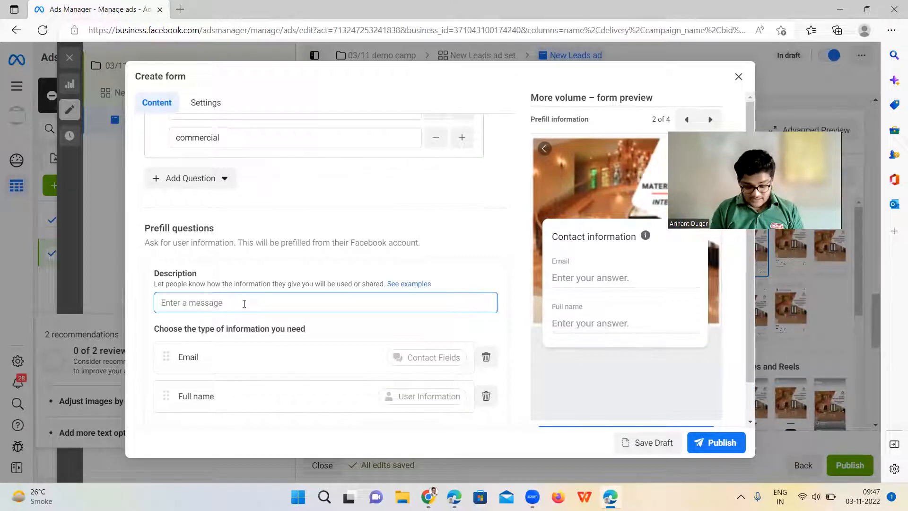
pyautogui.write('Plea')
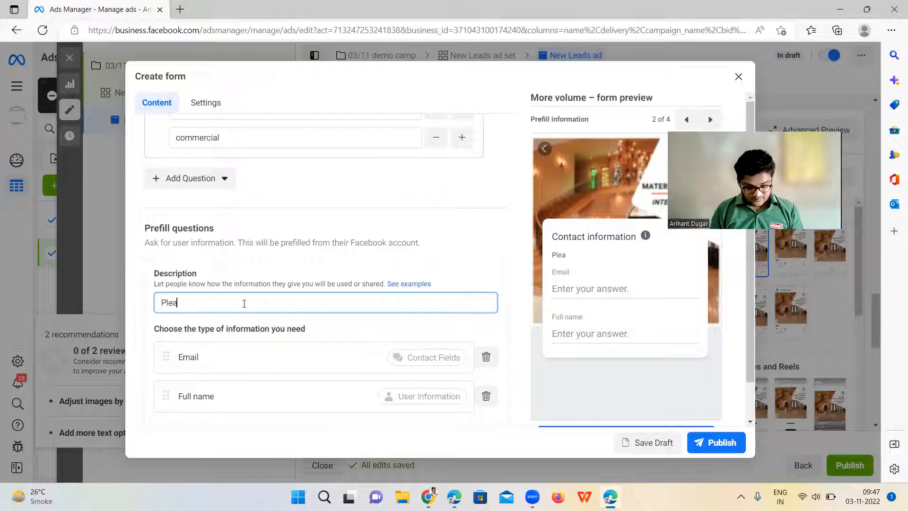
pyautogui.write('se fill')
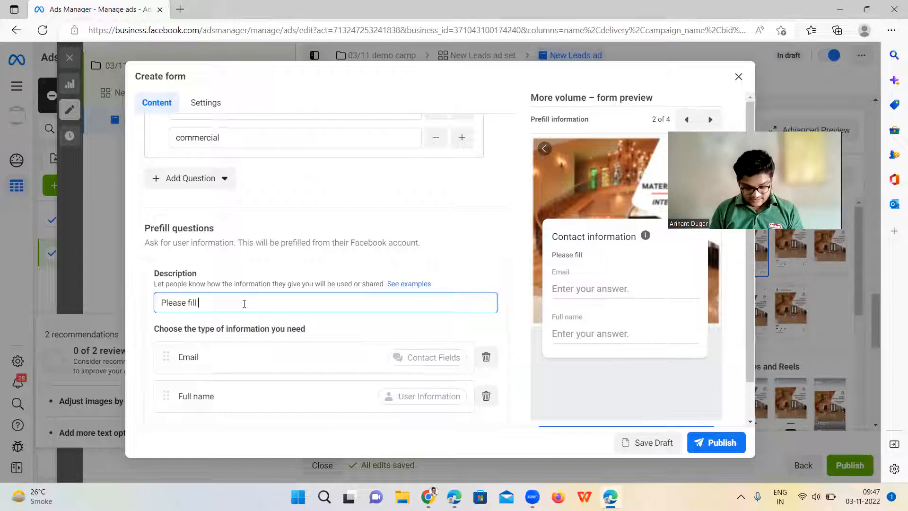
pyautogui.write('details')
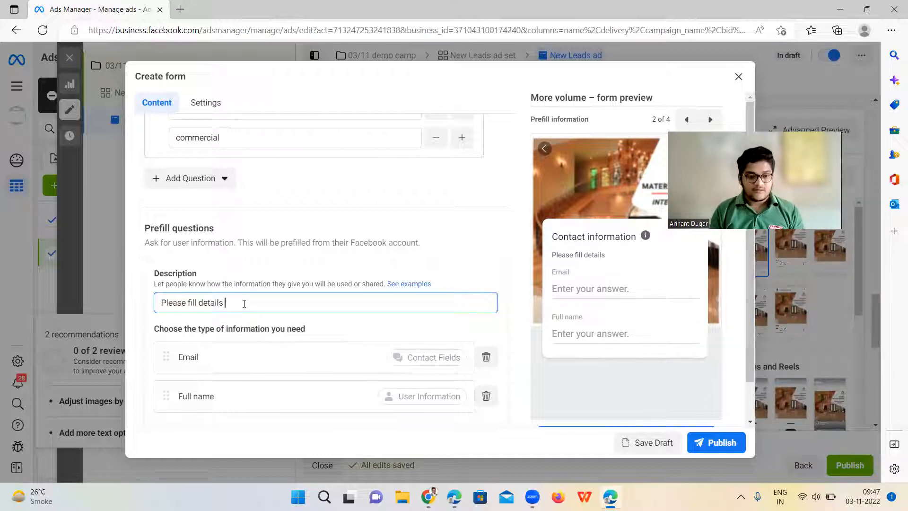
# Add Phone number to the requested contact fields
pyautogui.click(199, 357)
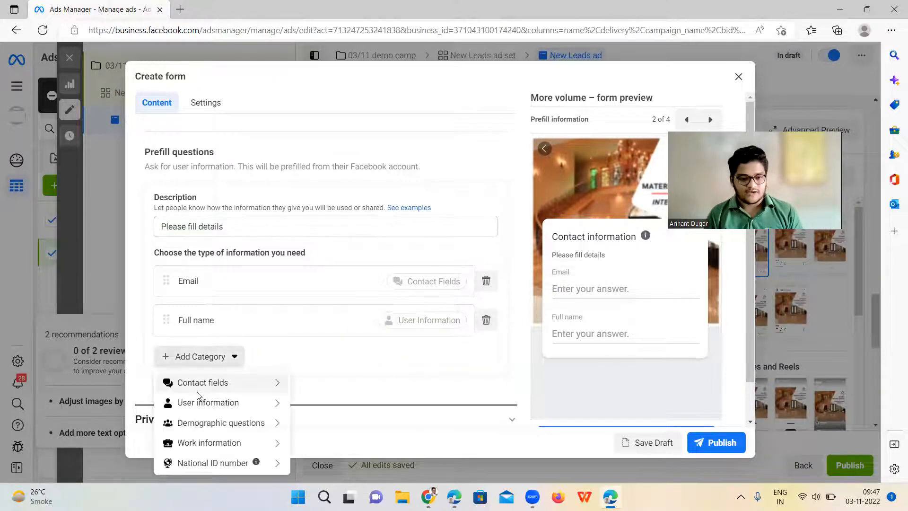
pyautogui.click(202, 382)
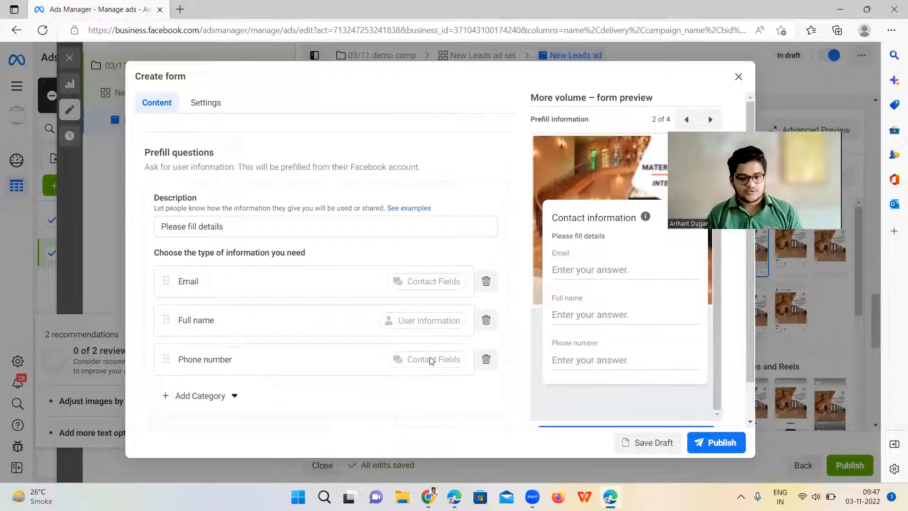
pyautogui.scroll(-3)
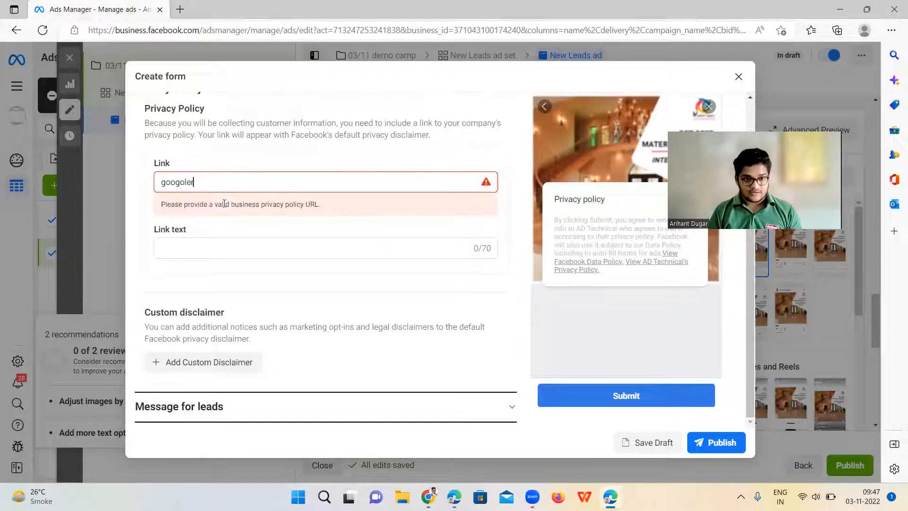
# Replace the privacy policy link with google.com and set link text 't&c'
pyautogui.press('Backspace')
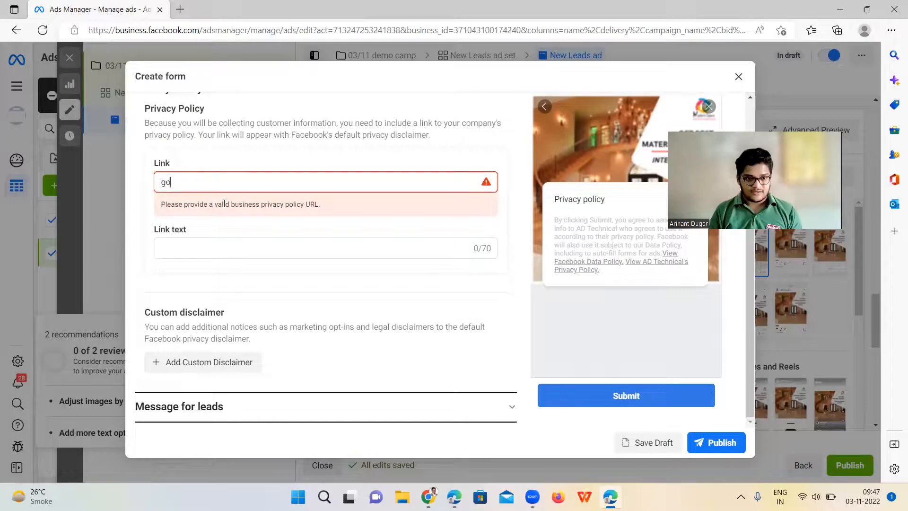
pyautogui.write('google.com')
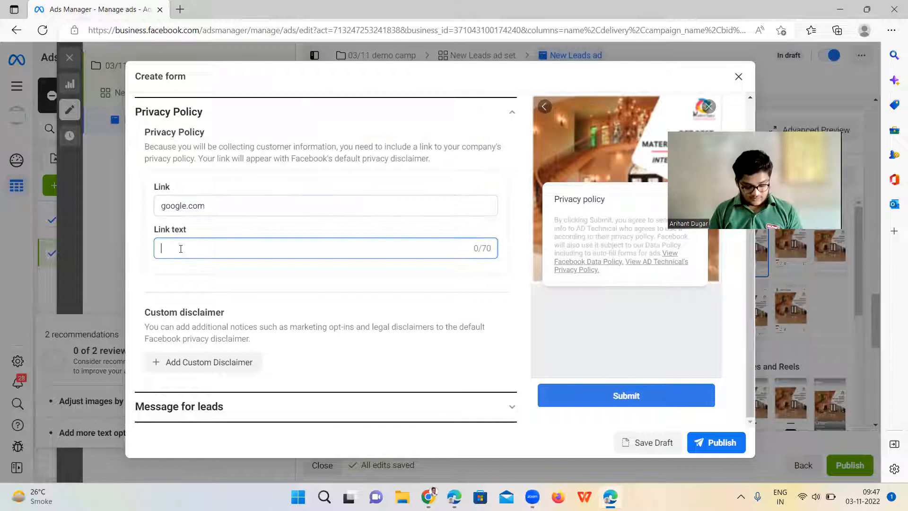
pyautogui.write('t&c')
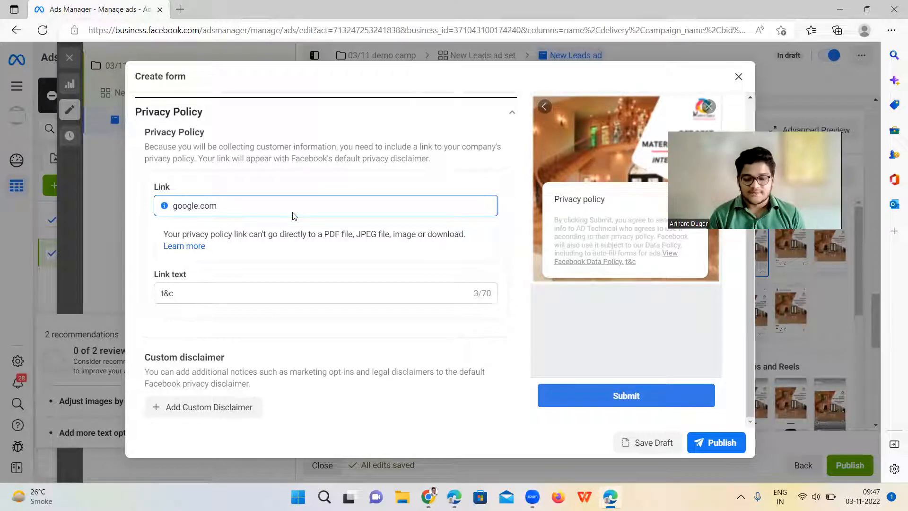
pyautogui.scroll(-3)
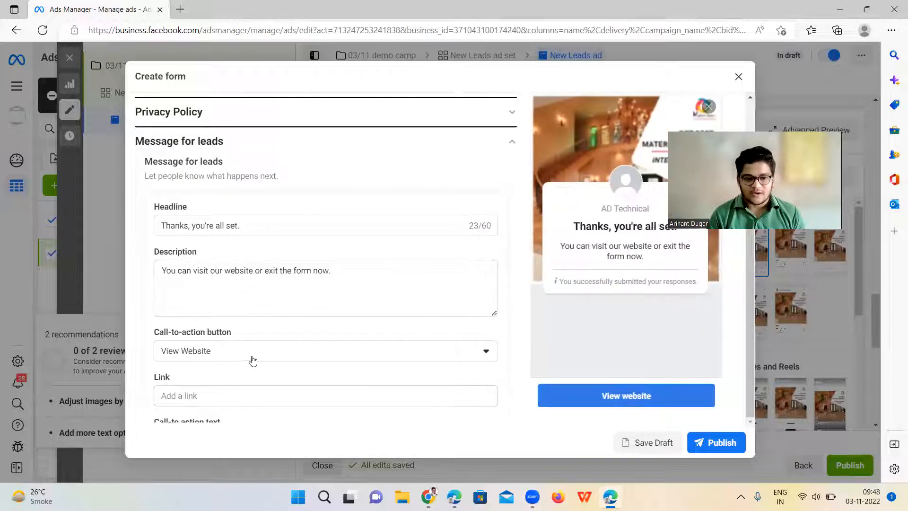
# Set the completion message website link to google.com and publish the instant form
pyautogui.scroll(-3)
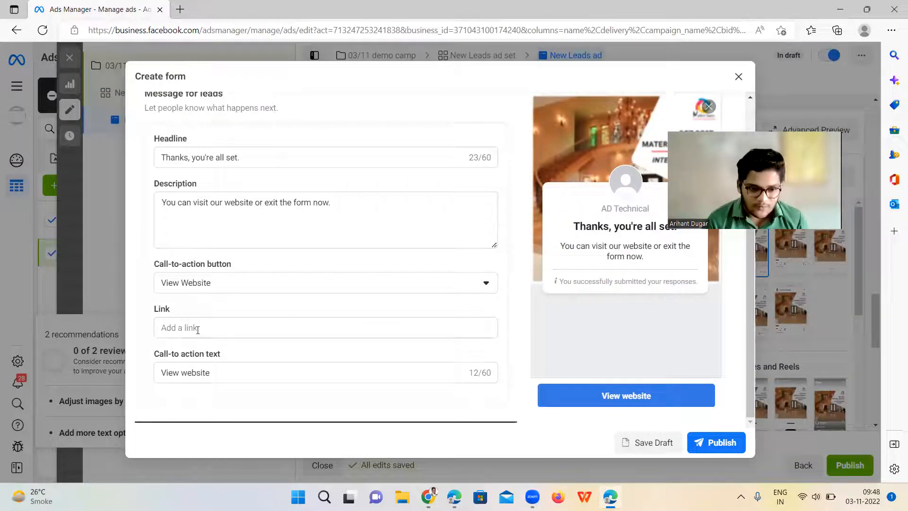
pyautogui.write('google.com')
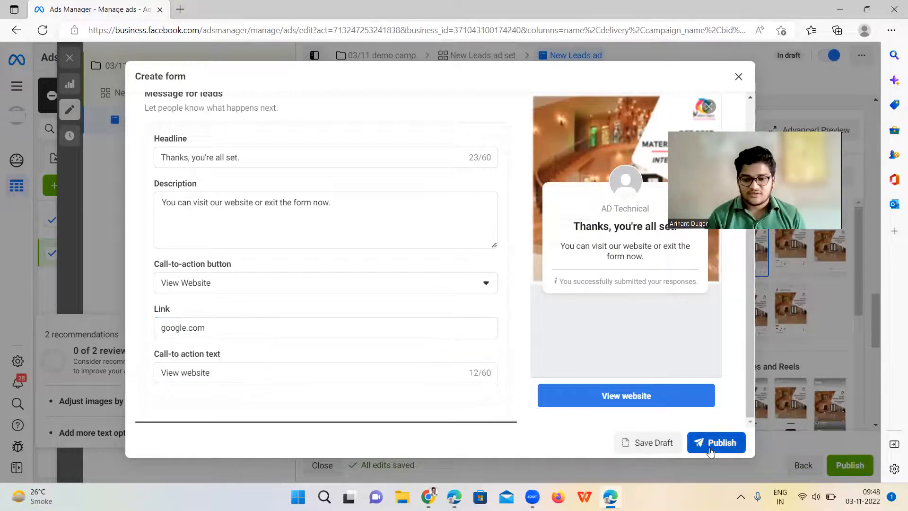
pyautogui.click(716, 443)
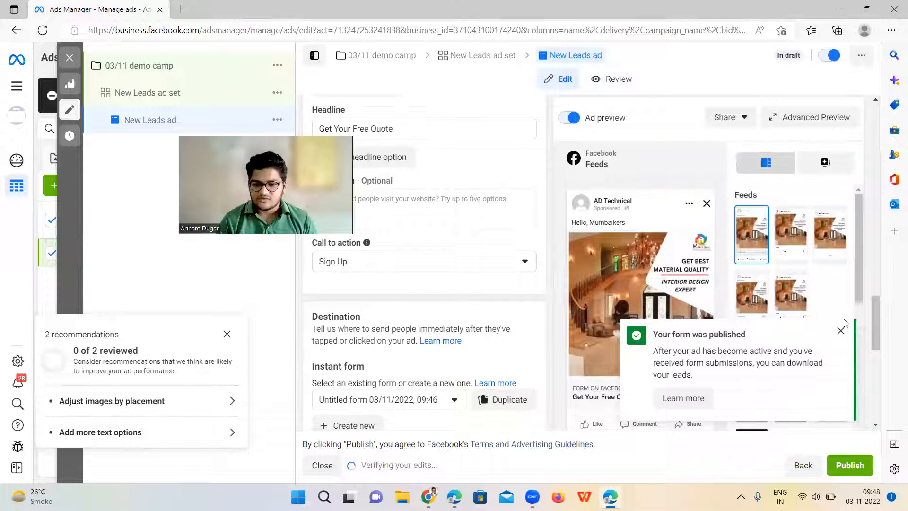
# Change the ad's call to action from Sign Up to Download
pyautogui.scroll(-3)
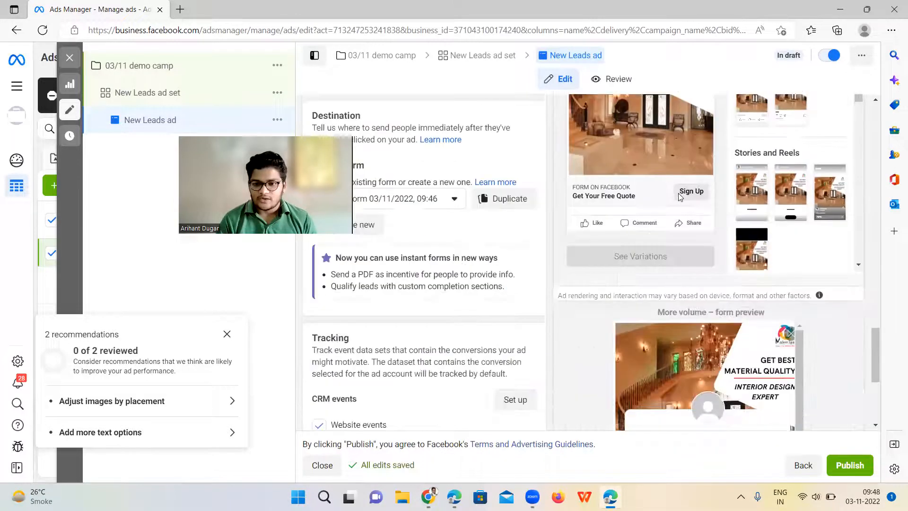
pyautogui.scroll(3)
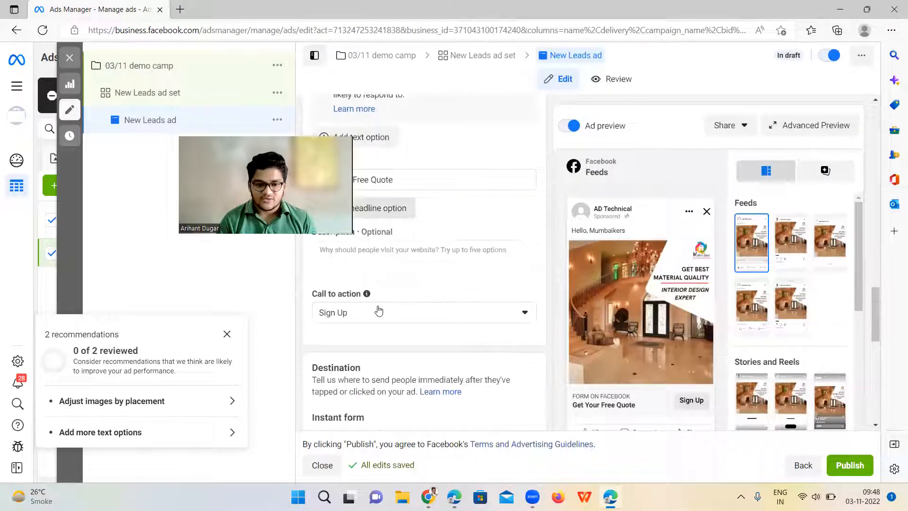
pyautogui.click(424, 312)
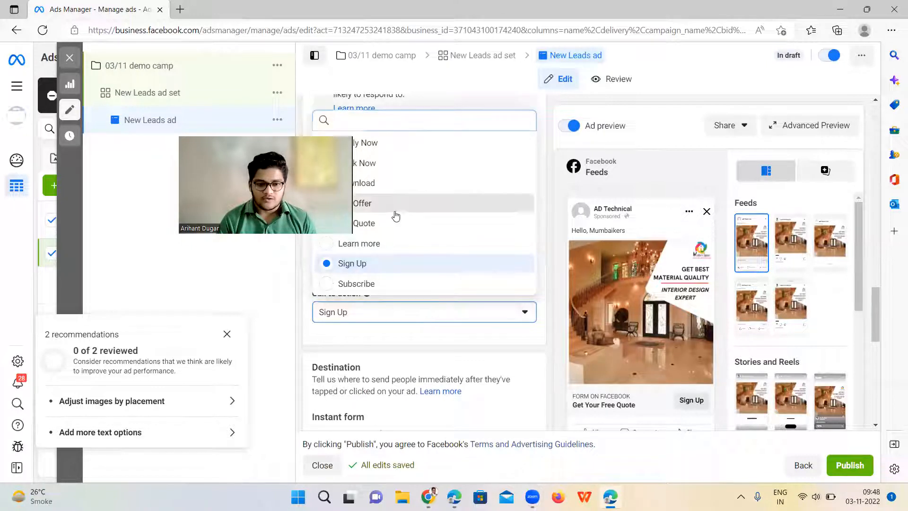
pyautogui.click(363, 203)
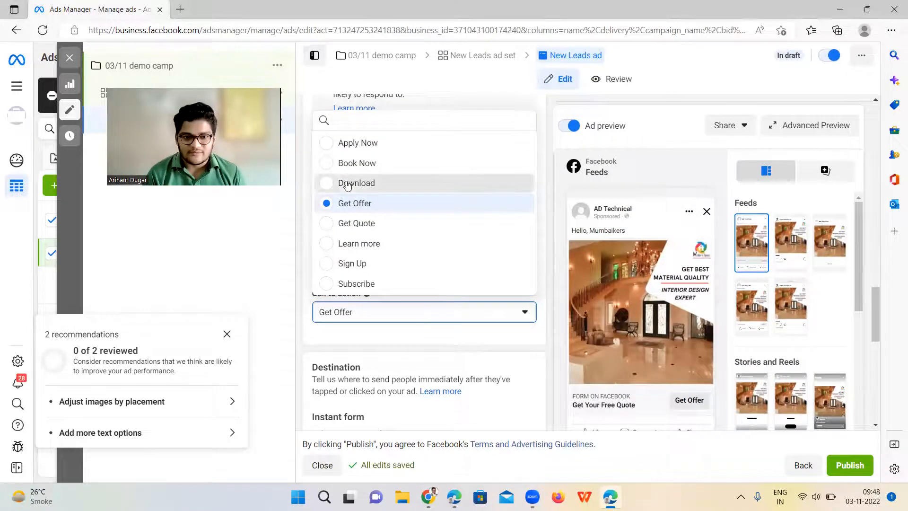
pyautogui.click(356, 182)
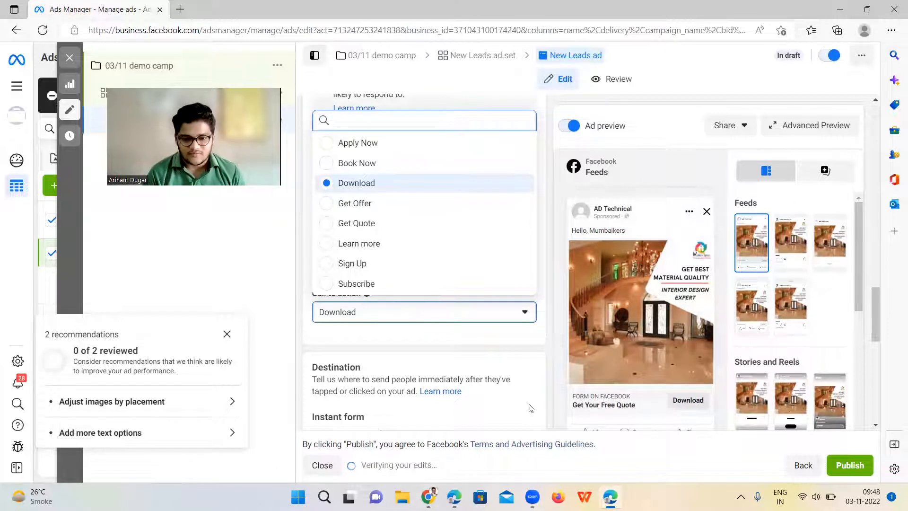
pyautogui.click(356, 183)
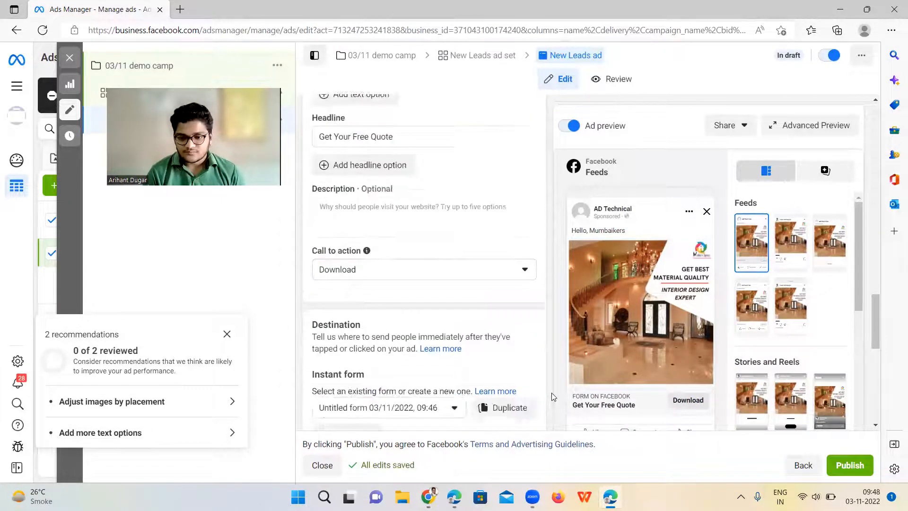
pyautogui.scroll(-3)
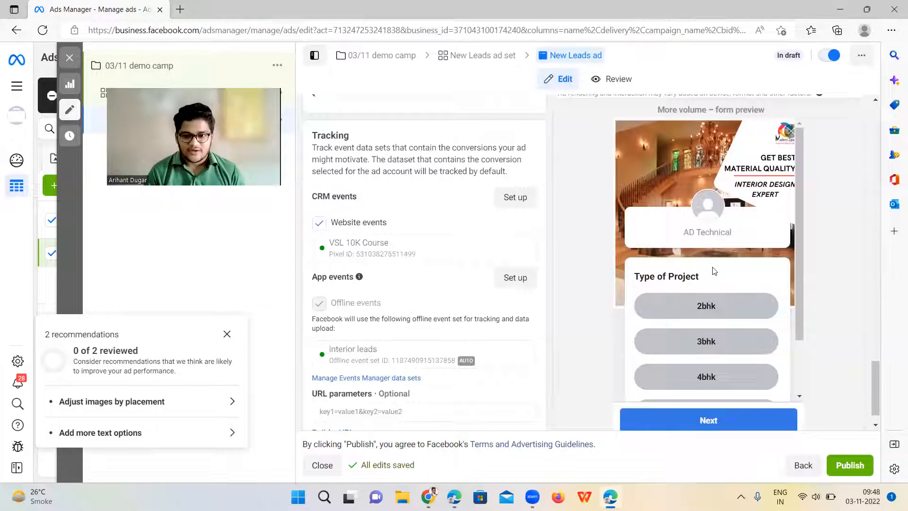
pyautogui.scroll(3)
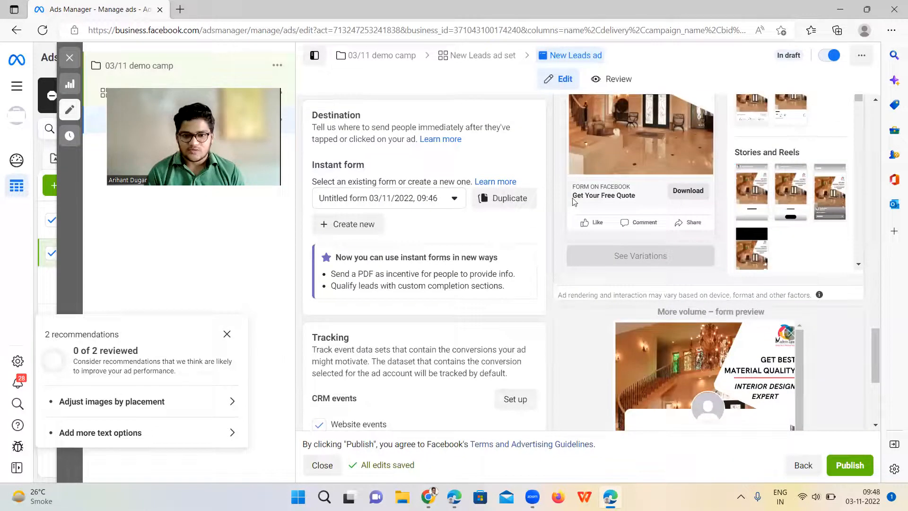
pyautogui.scroll(-3)
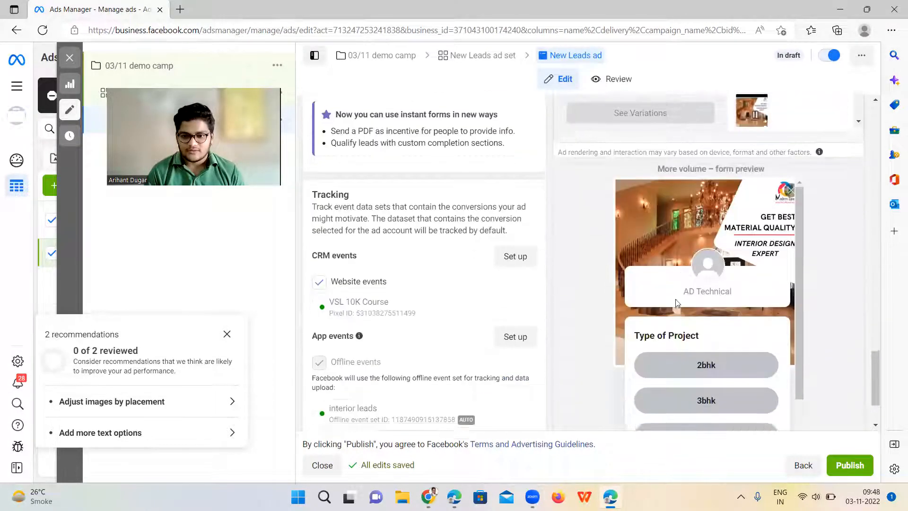
pyautogui.scroll(-3)
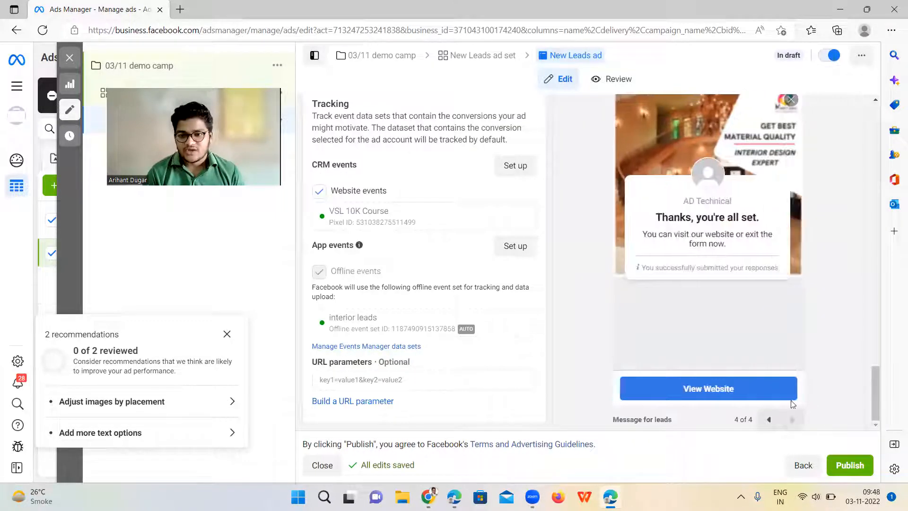
pyautogui.moveTo(397, 211)
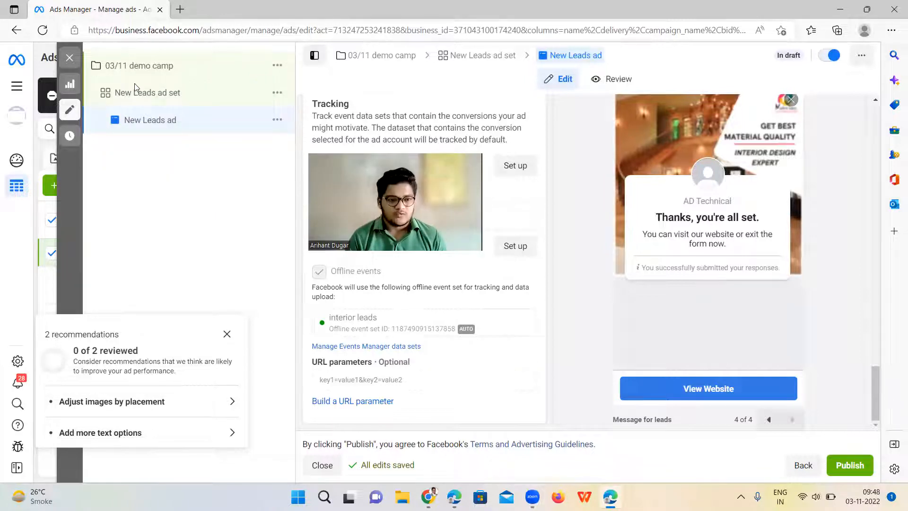
# Close the ad editor and view the ads of the 1st July LG – Copy campaign
pyautogui.click(322, 465)
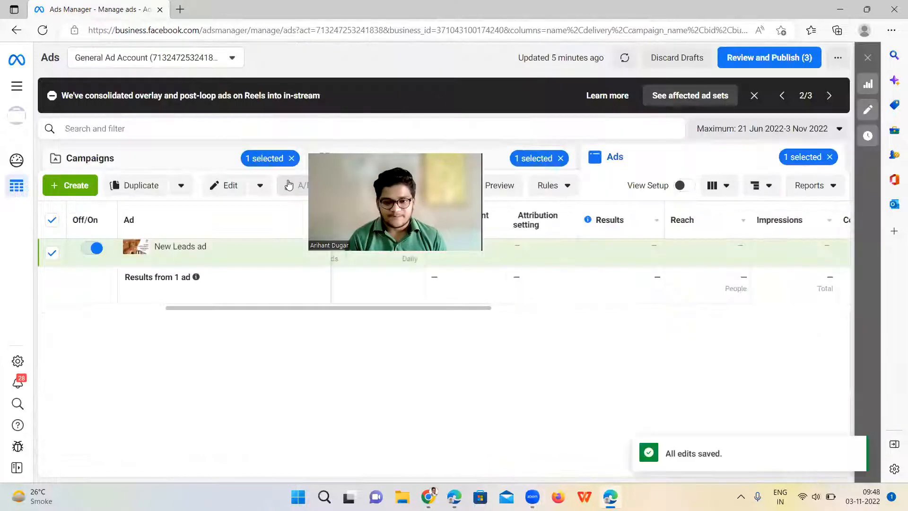
pyautogui.click(91, 158)
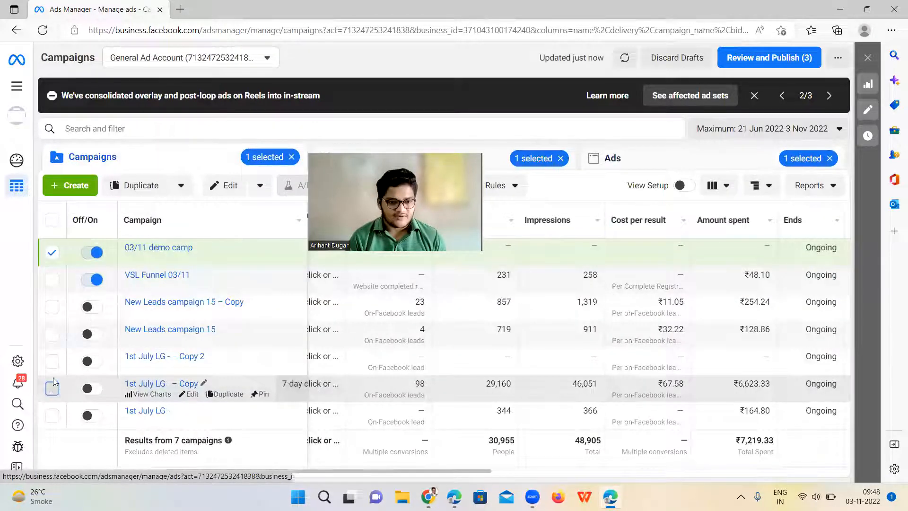
pyautogui.click(52, 388)
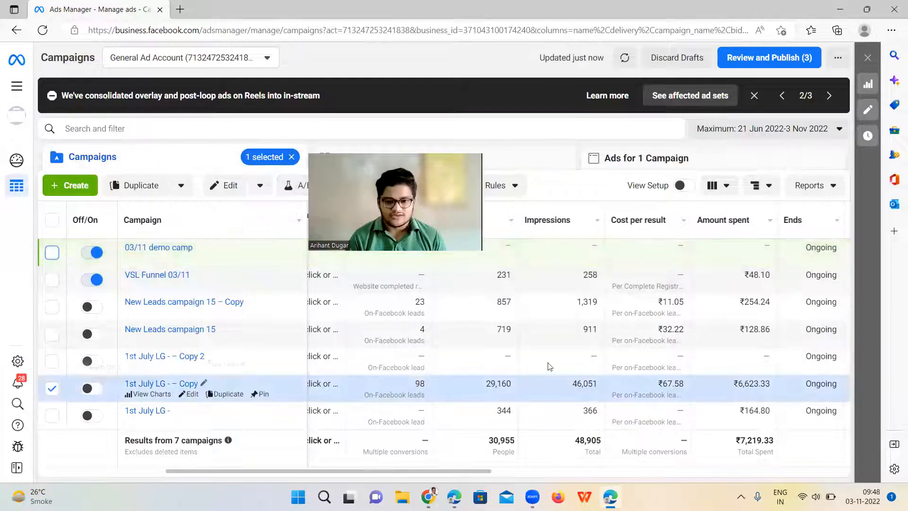
pyautogui.click(164, 382)
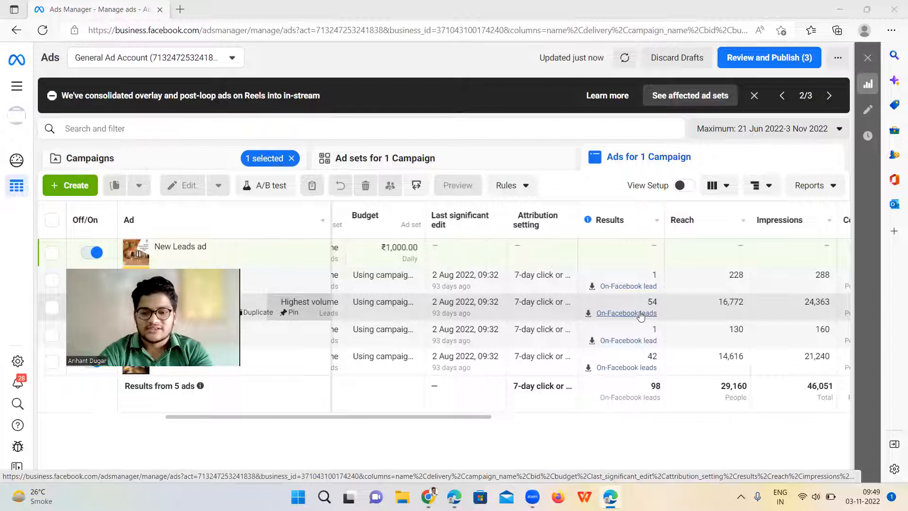
pyautogui.moveTo(626, 367)
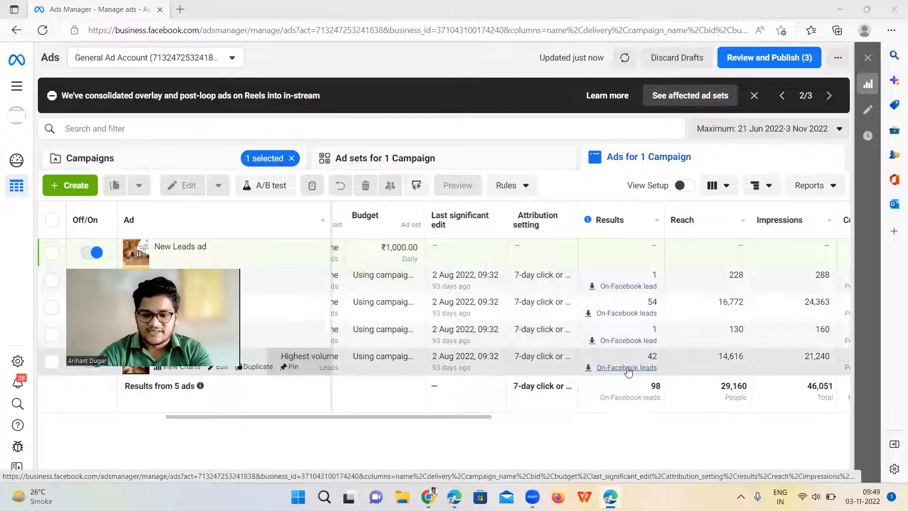